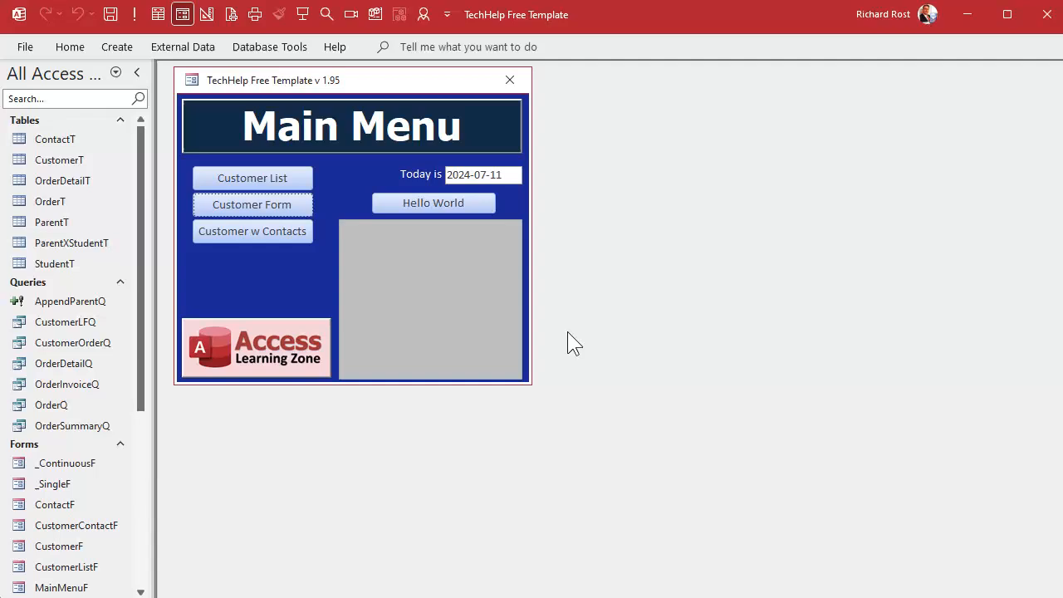
mouse_move(558, 388)
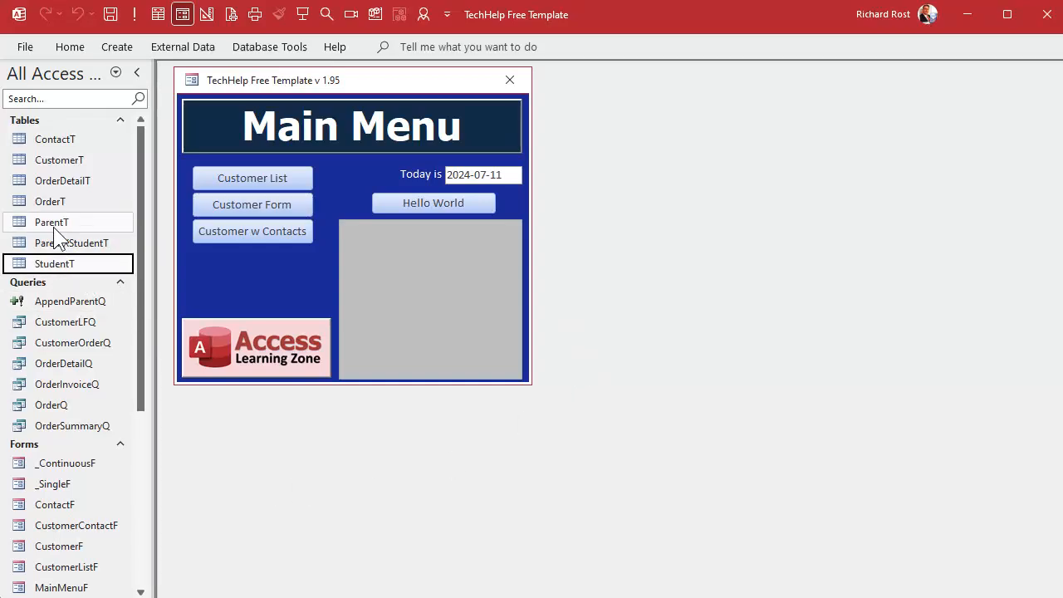
Select the ParentT table in the navigation pane and bring up its context menu
left_click(51, 223)
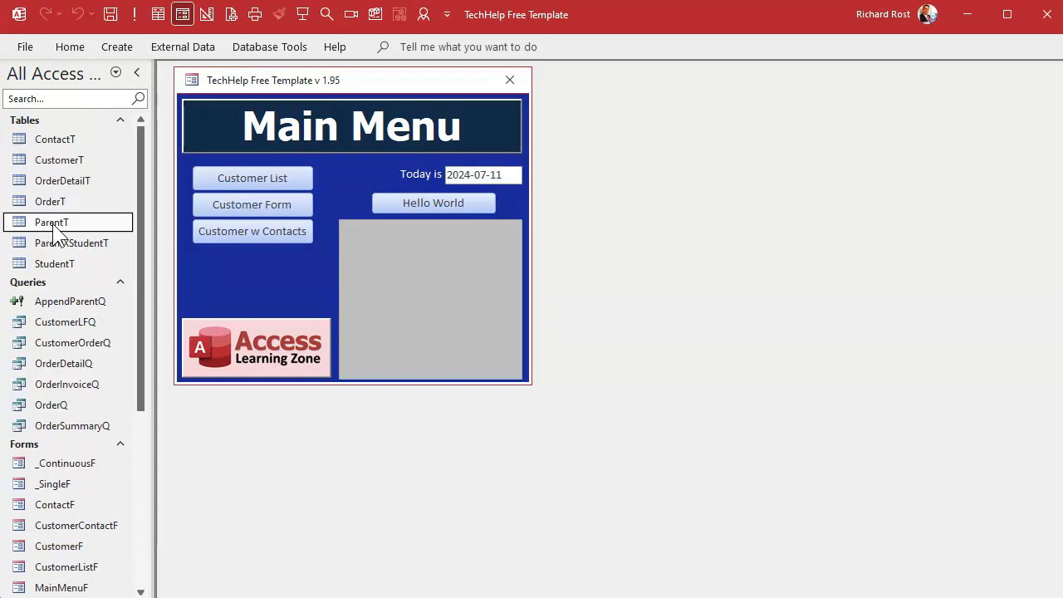
right_click(51, 223)
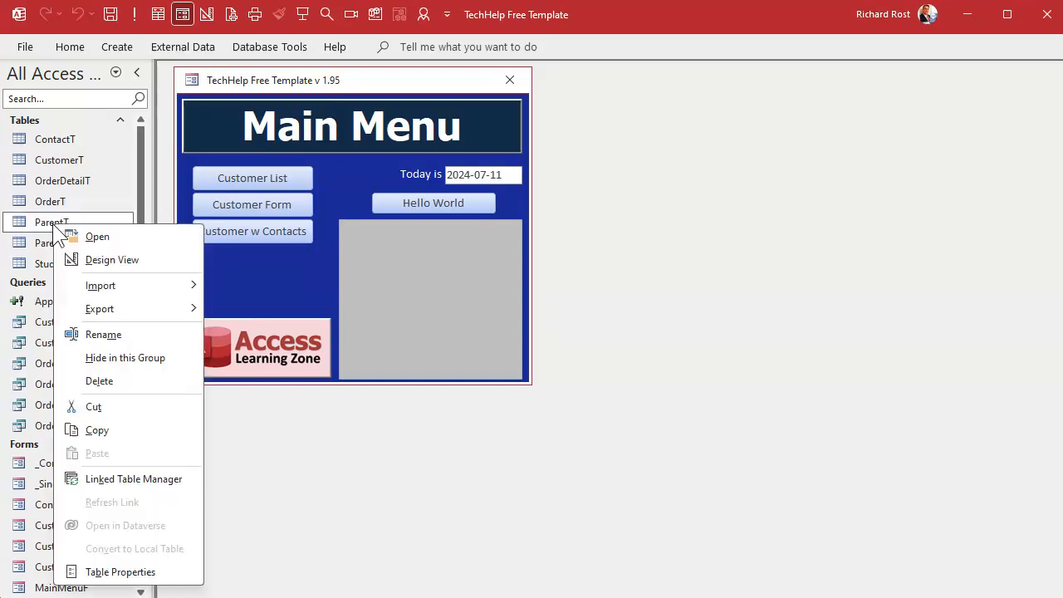
mouse_move(123, 374)
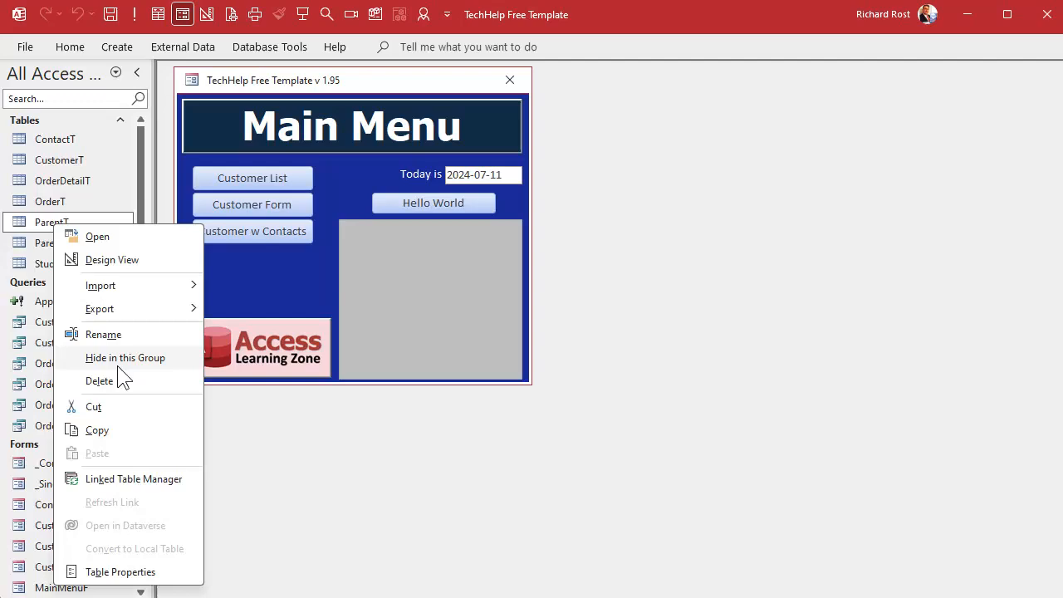
Add a Phone field of Short Text type to ParentT in Design View, then view its records
left_click(113, 259)
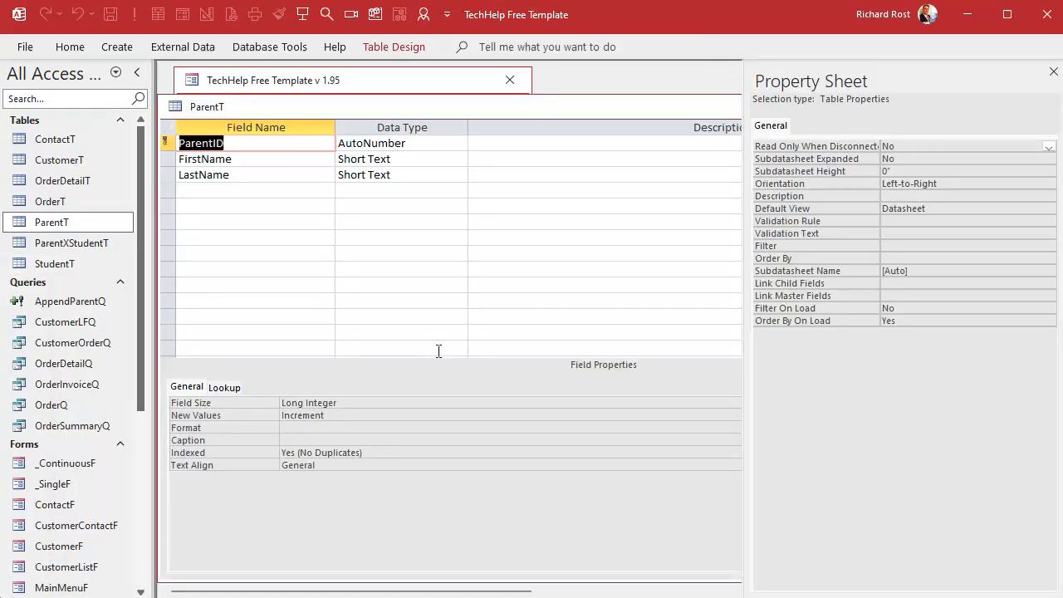
type("Phone")
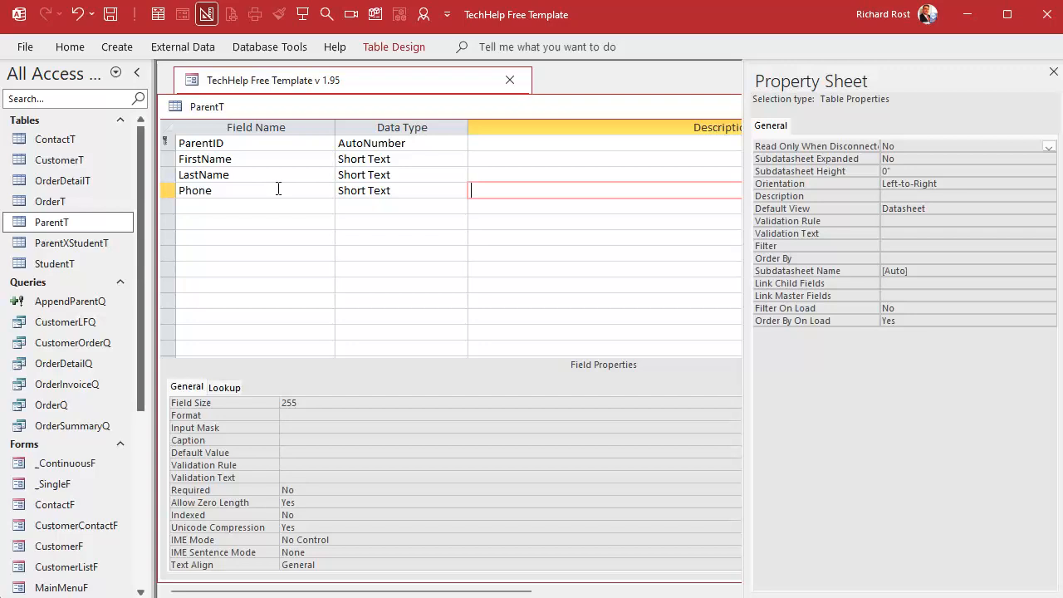
left_click(249, 206)
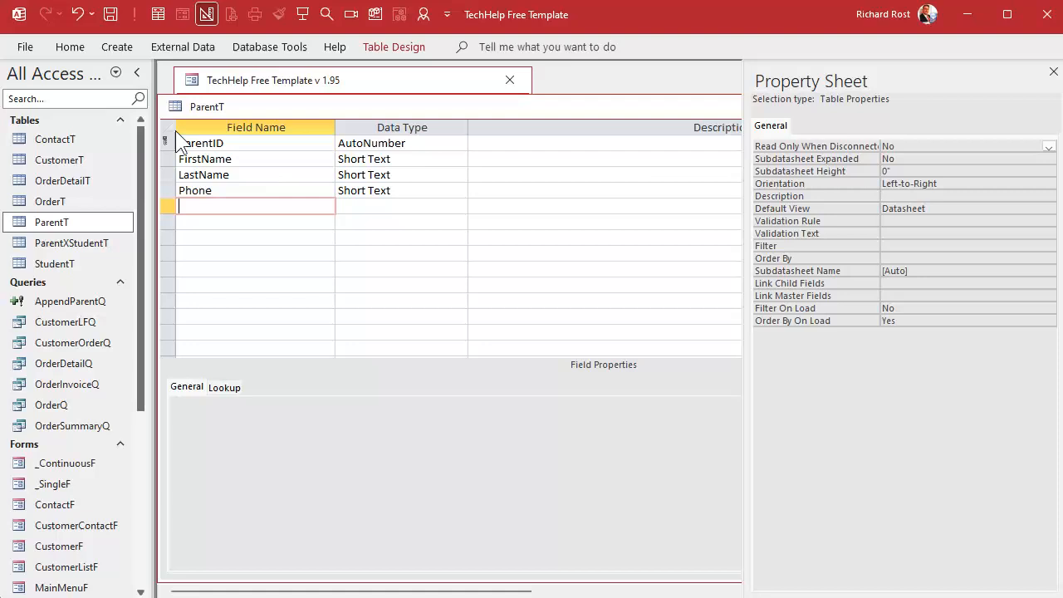
mouse_move(181, 114)
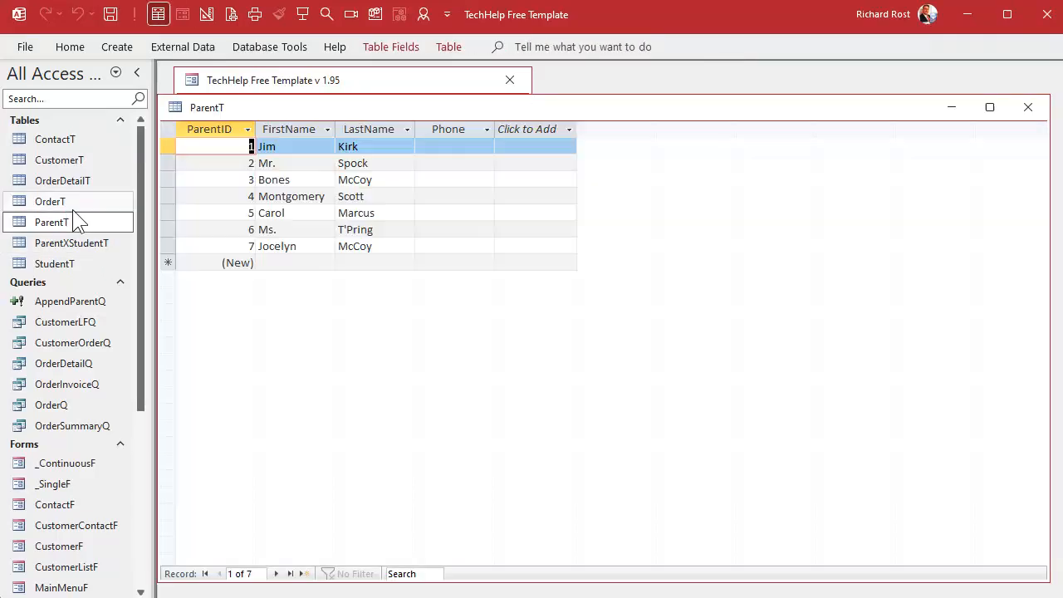
Fill in phone numbers in the Phone column for the existing ParentT records
left_click(462, 146)
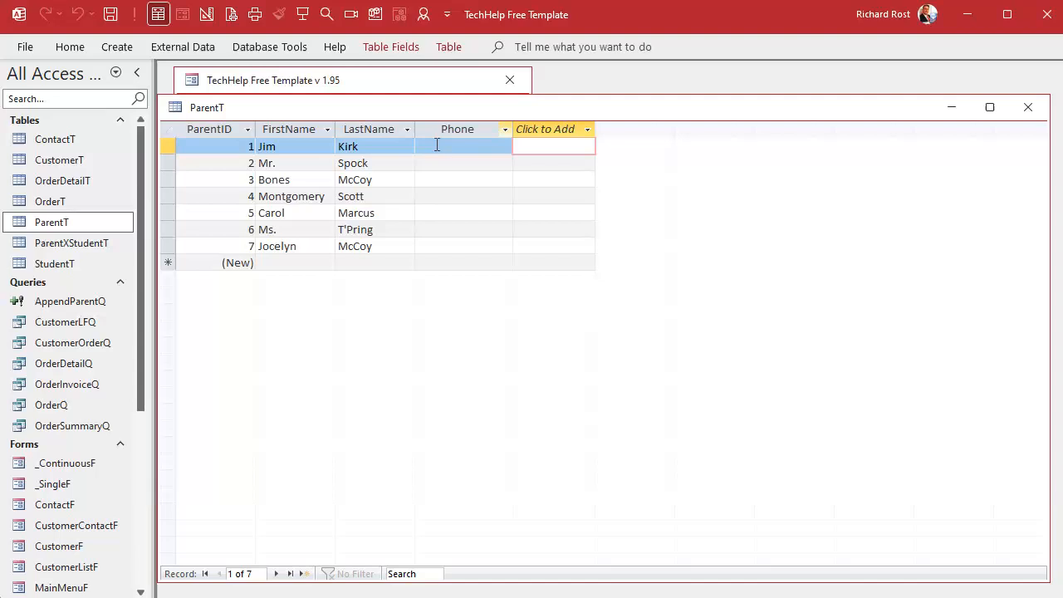
left_click(462, 146)
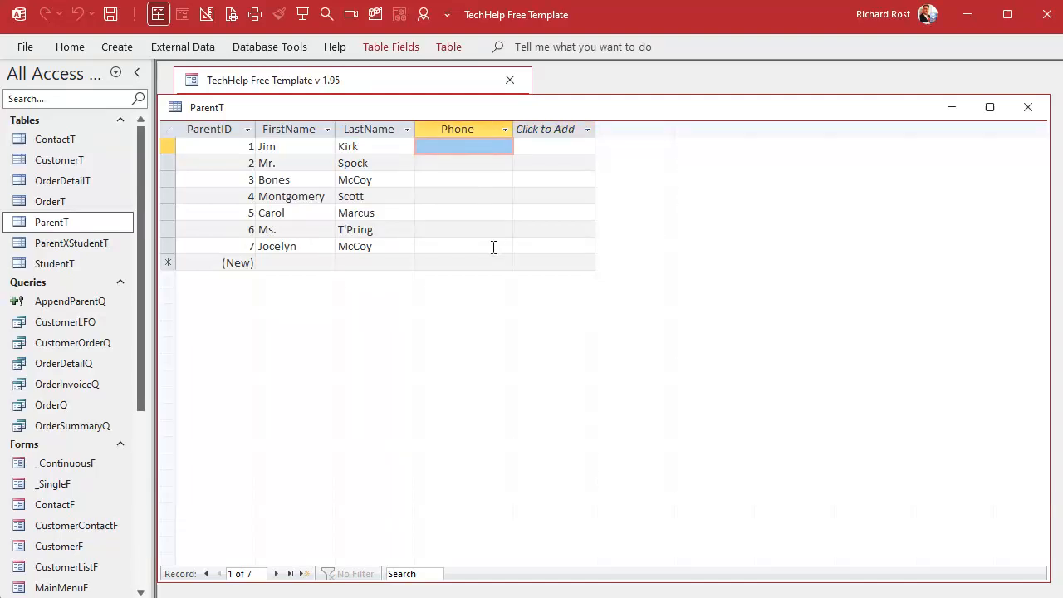
type("2454524")
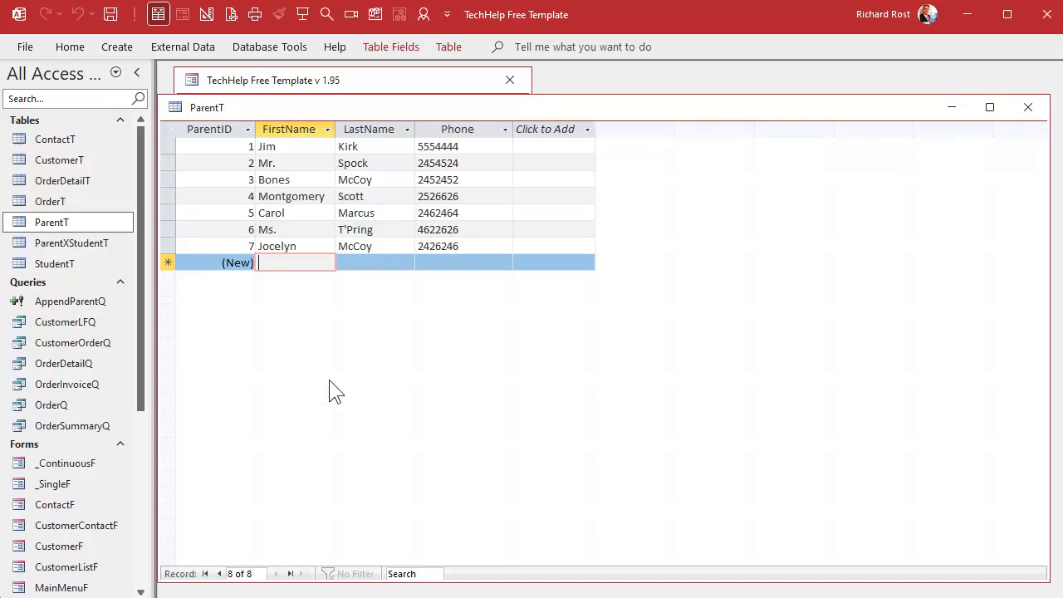
Add parent Malcom Reynolds with phone 8184848, then close ParentT saving the changes
type("Malcom")
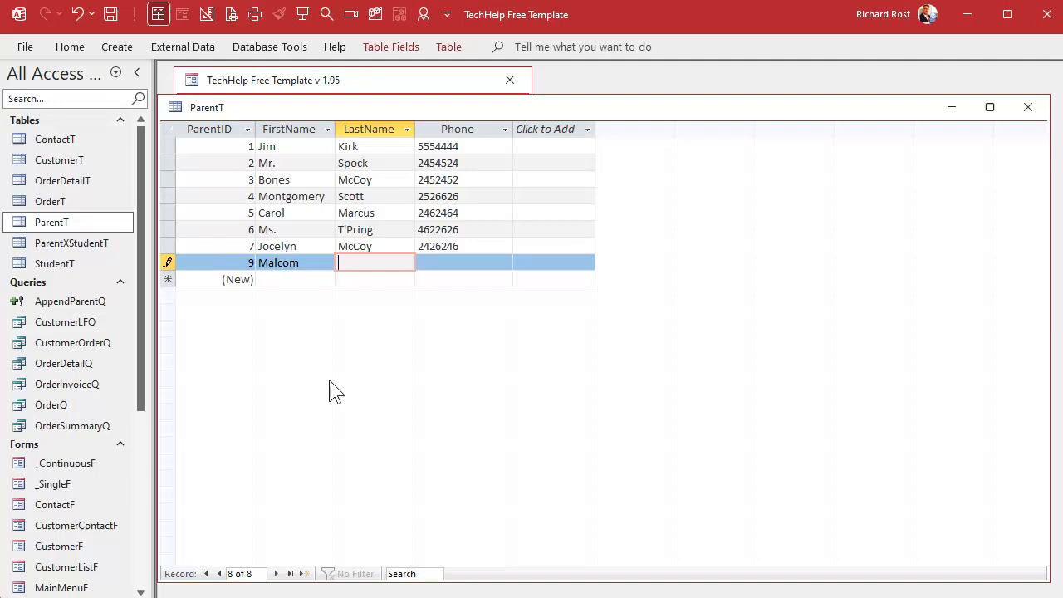
type("Reynolds")
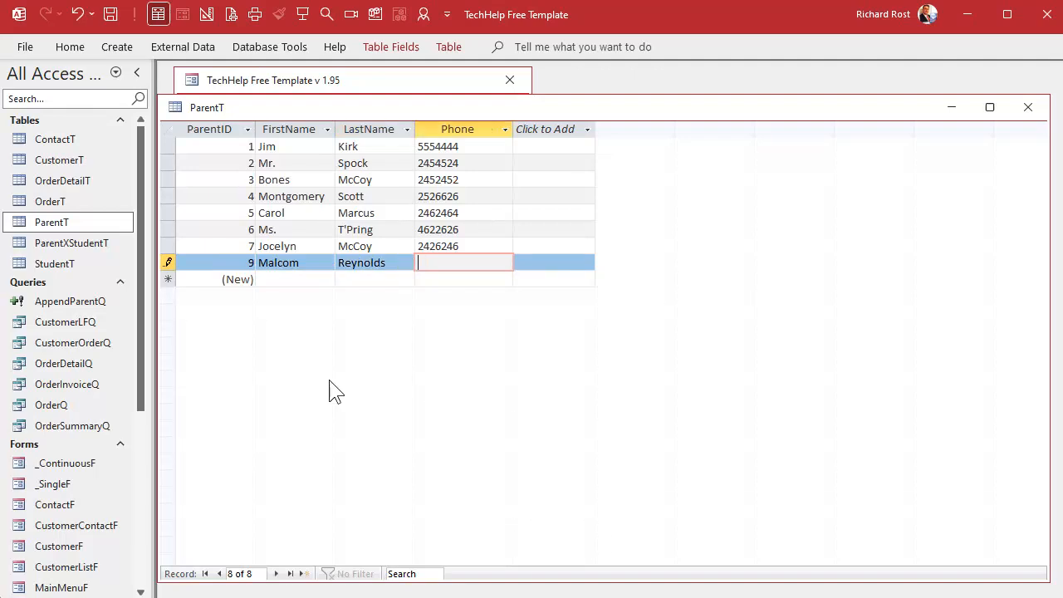
type("8184848")
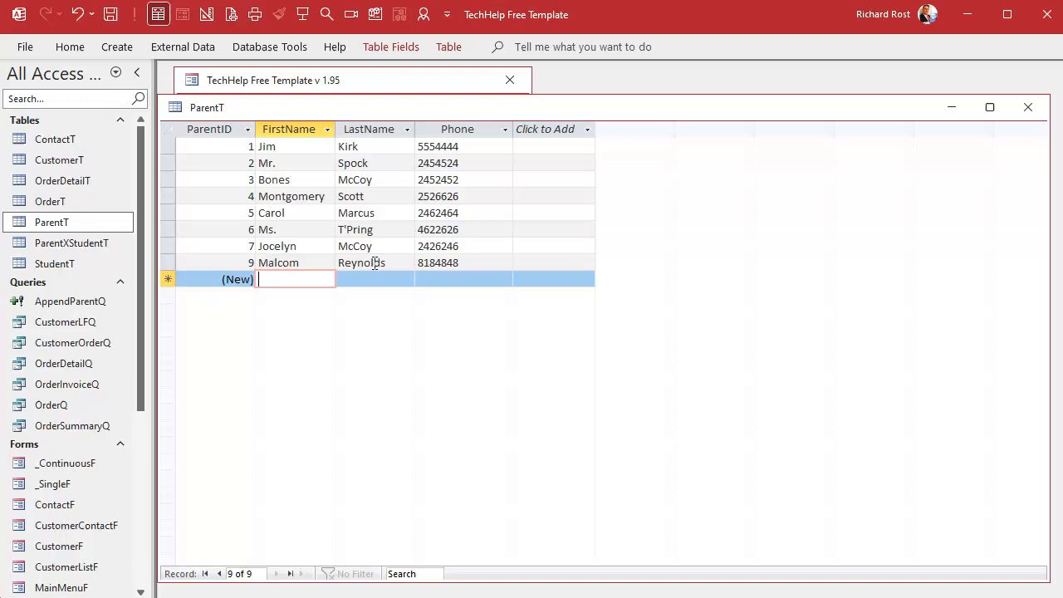
mouse_move(916, 123)
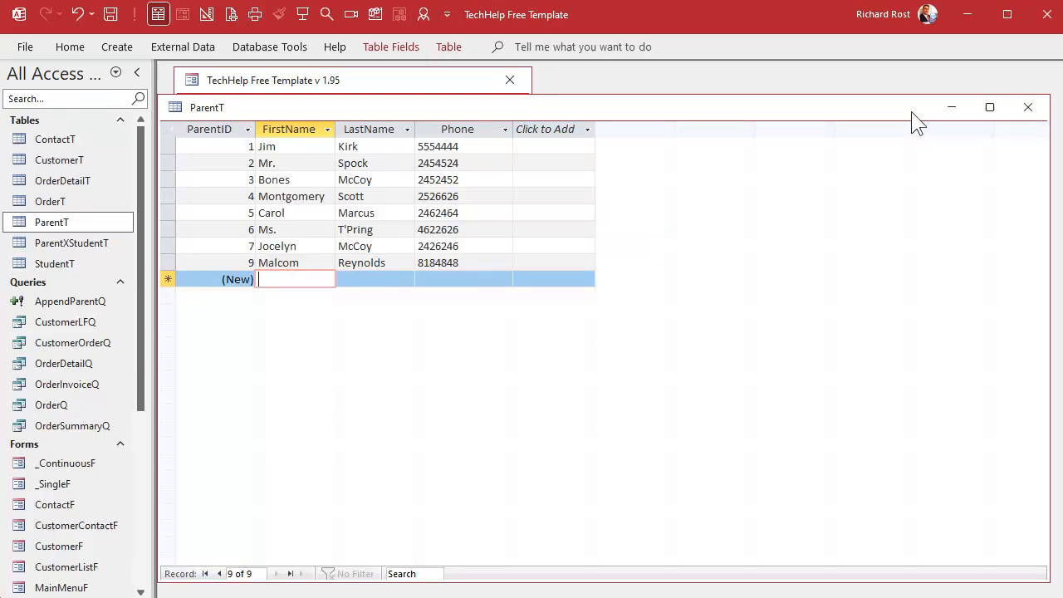
left_click(1028, 106)
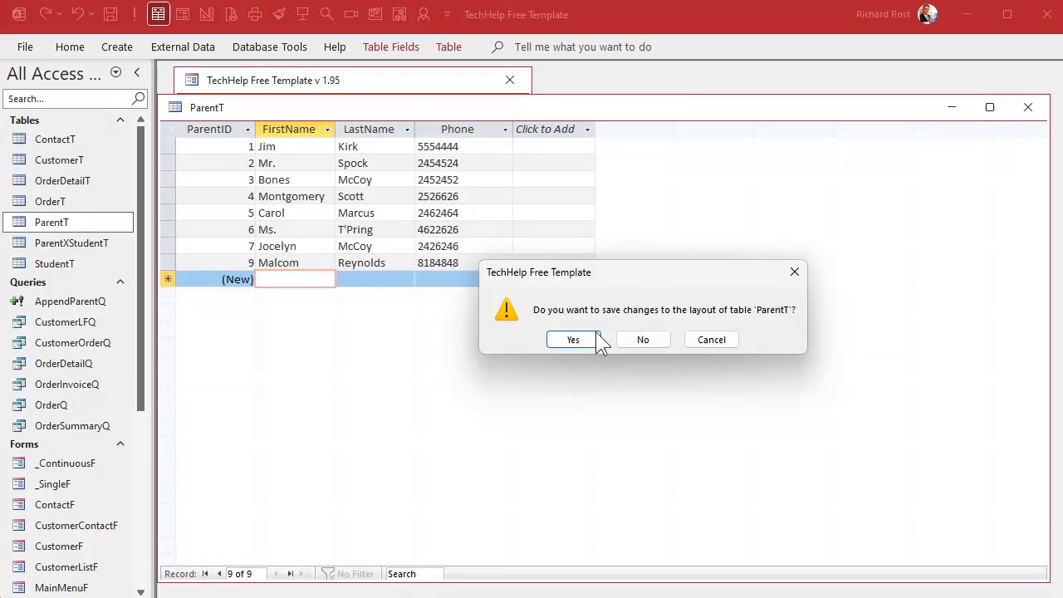
left_click(643, 339)
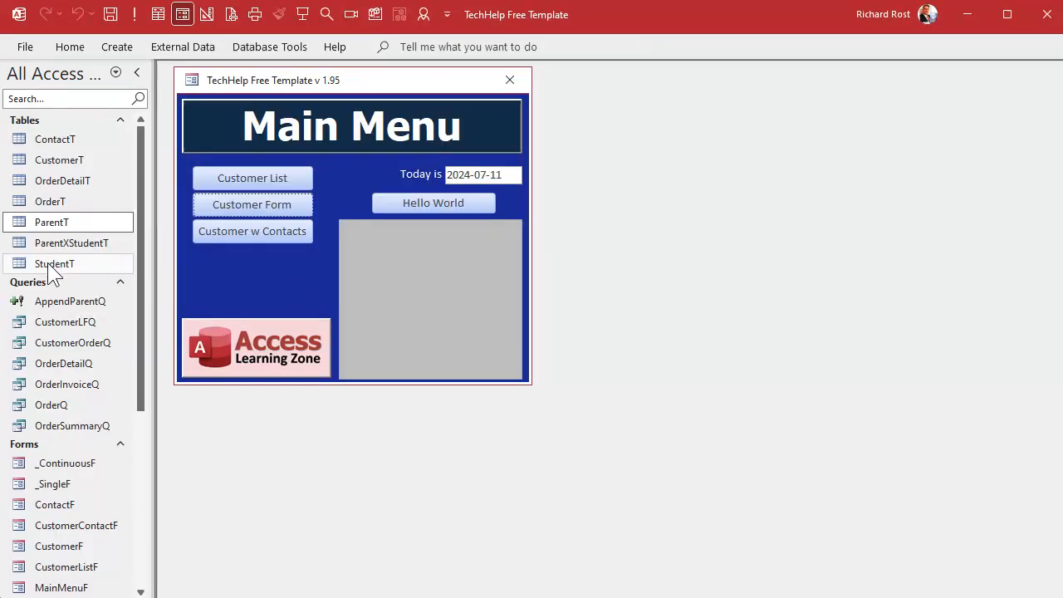
double_click(53, 262)
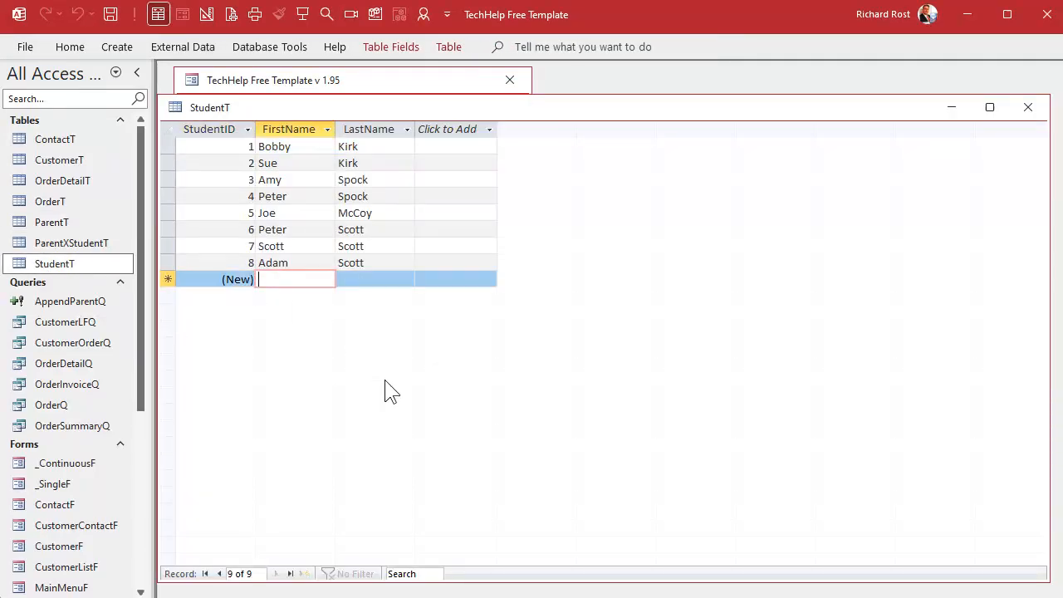
mouse_move(349, 335)
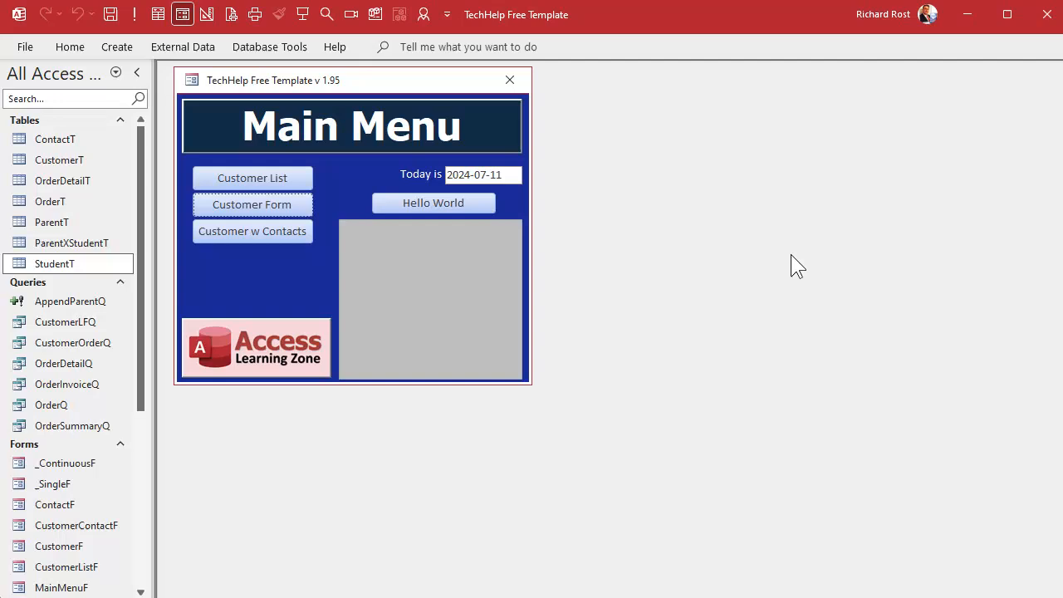
mouse_move(673, 372)
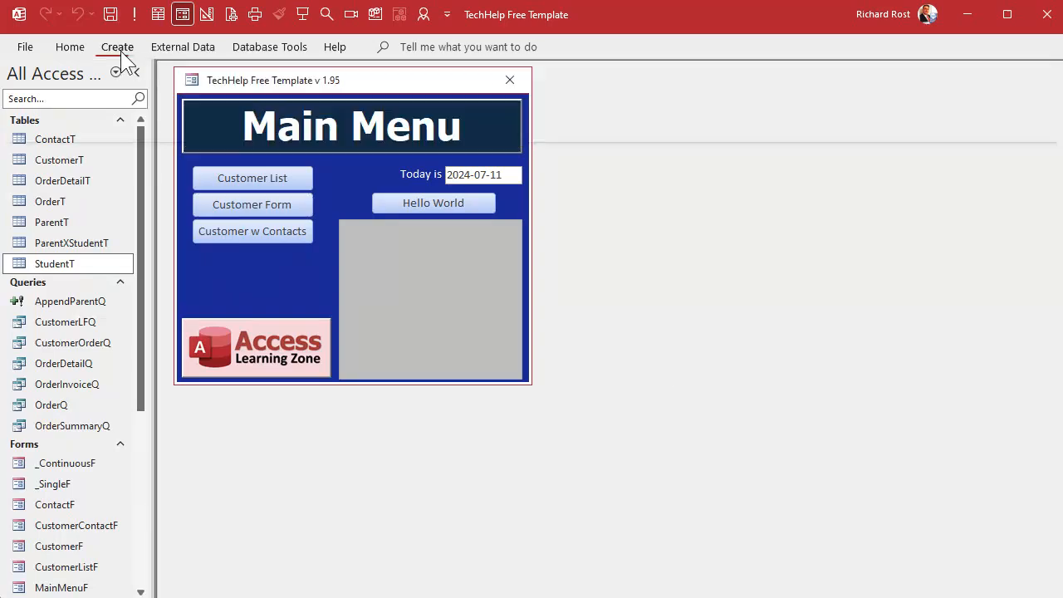
Start a new query design containing StudentT, ParentXStudentT and ParentT
left_click(117, 47)
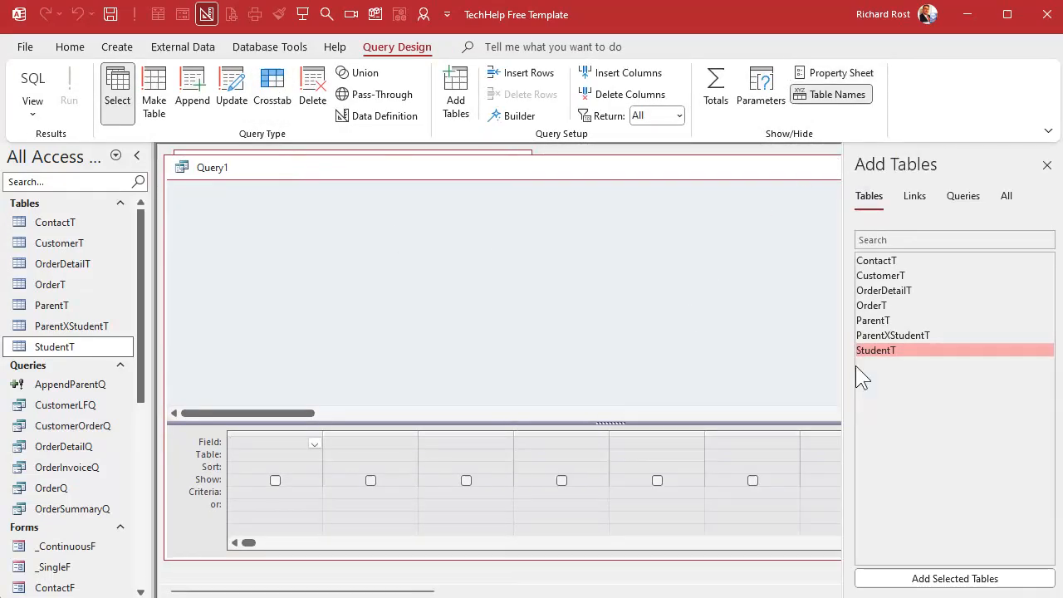
double_click(875, 348)
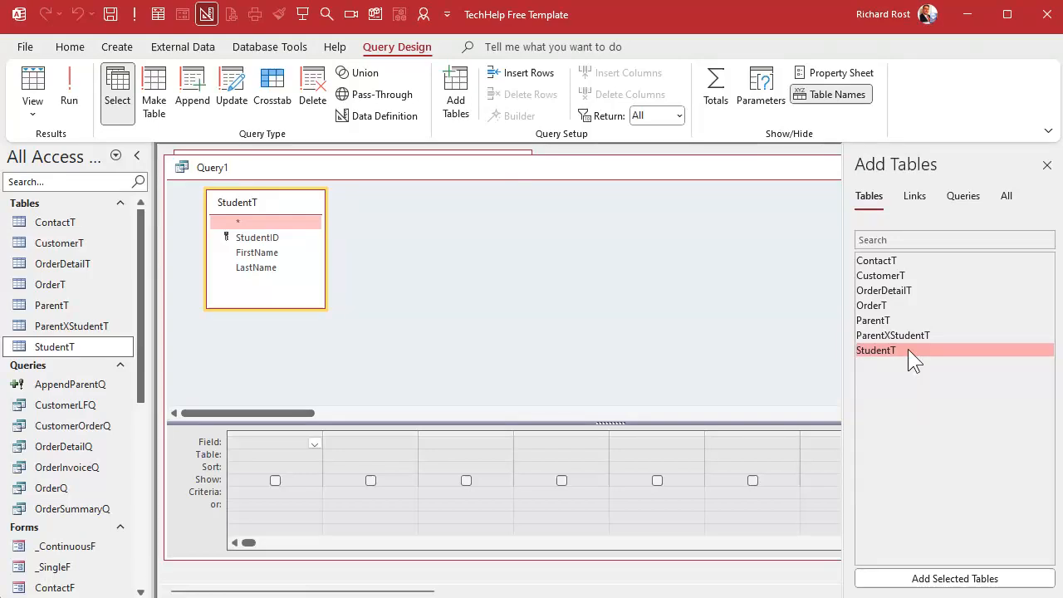
mouse_move(917, 349)
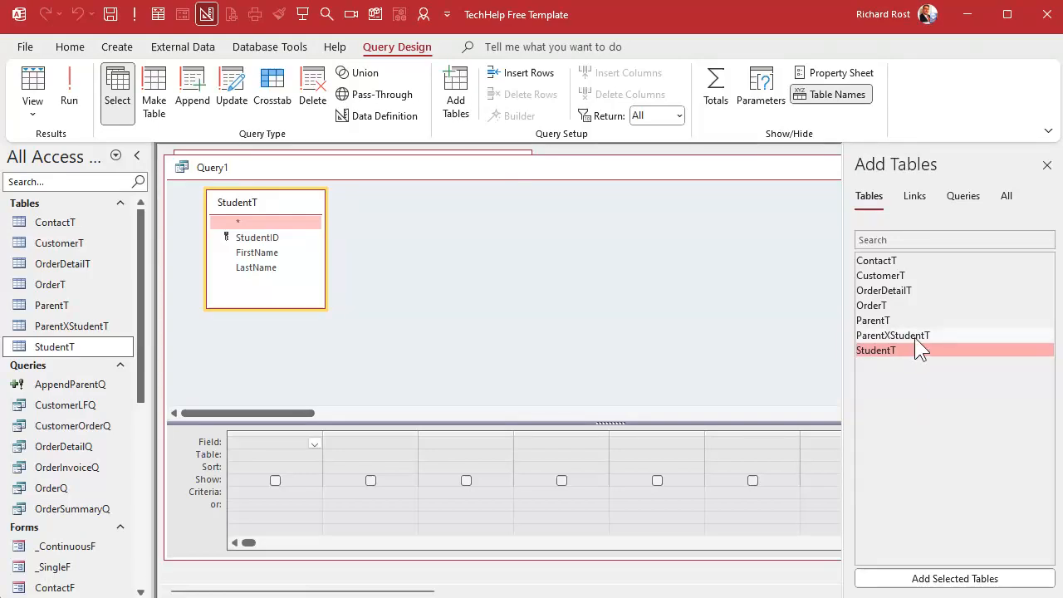
double_click(893, 336)
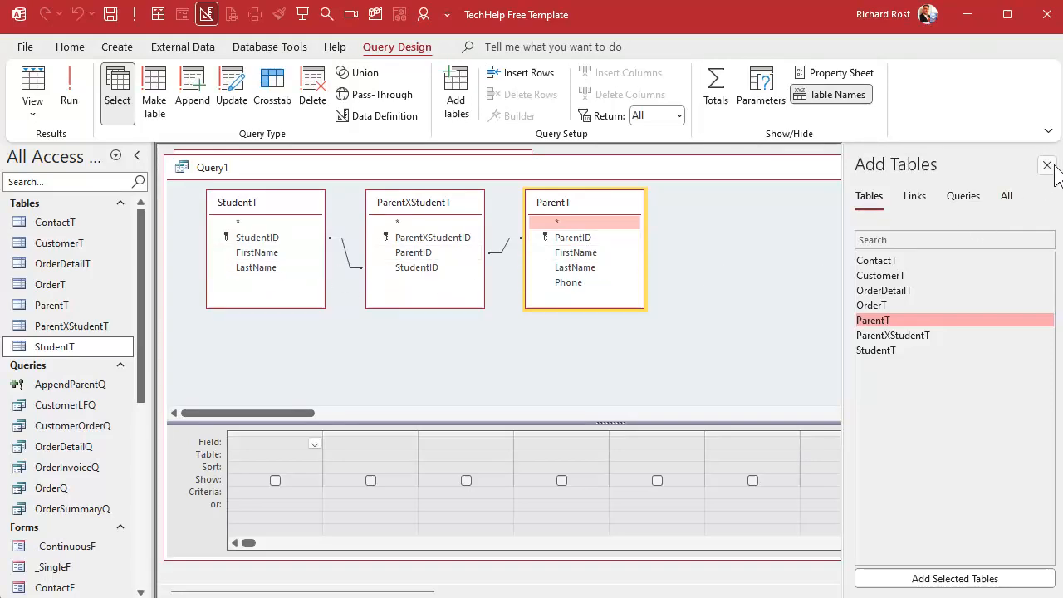
left_click(1046, 166)
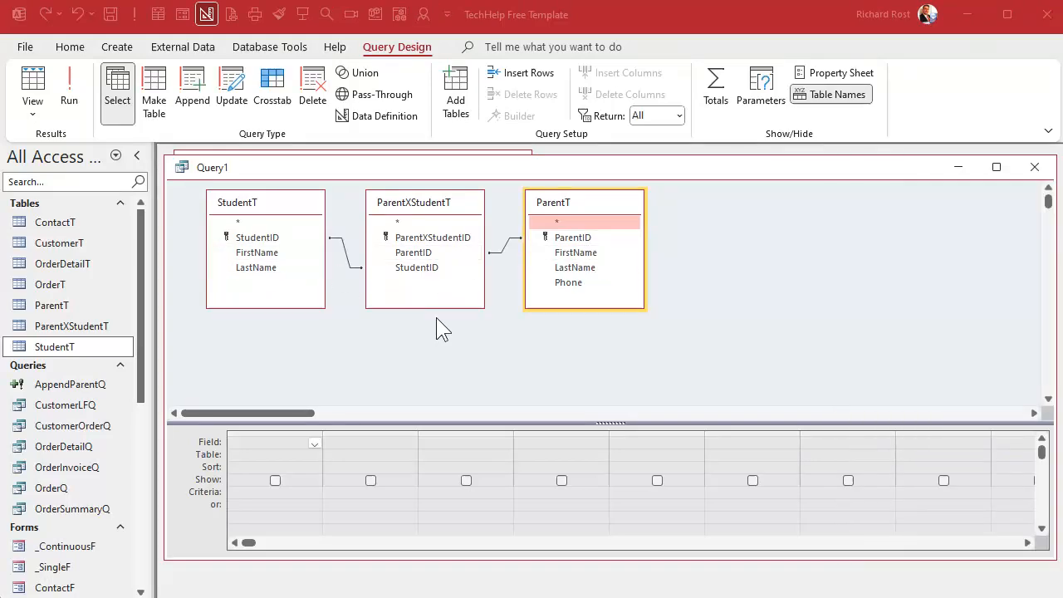
mouse_move(275, 362)
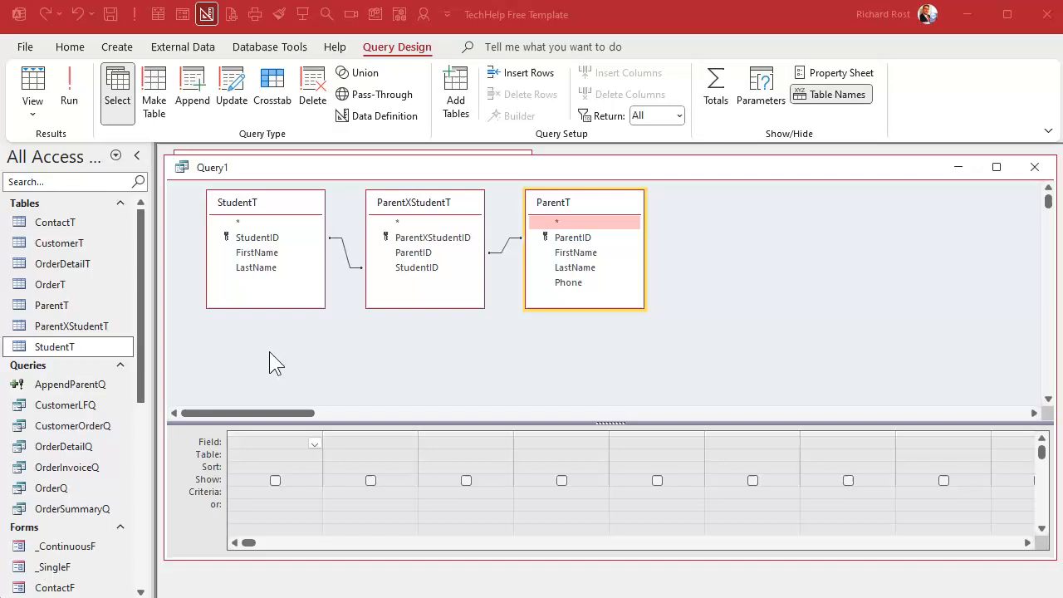
Add StudentT's fields plus ParentT's name fields and Phone to the query grid
double_click(256, 236)
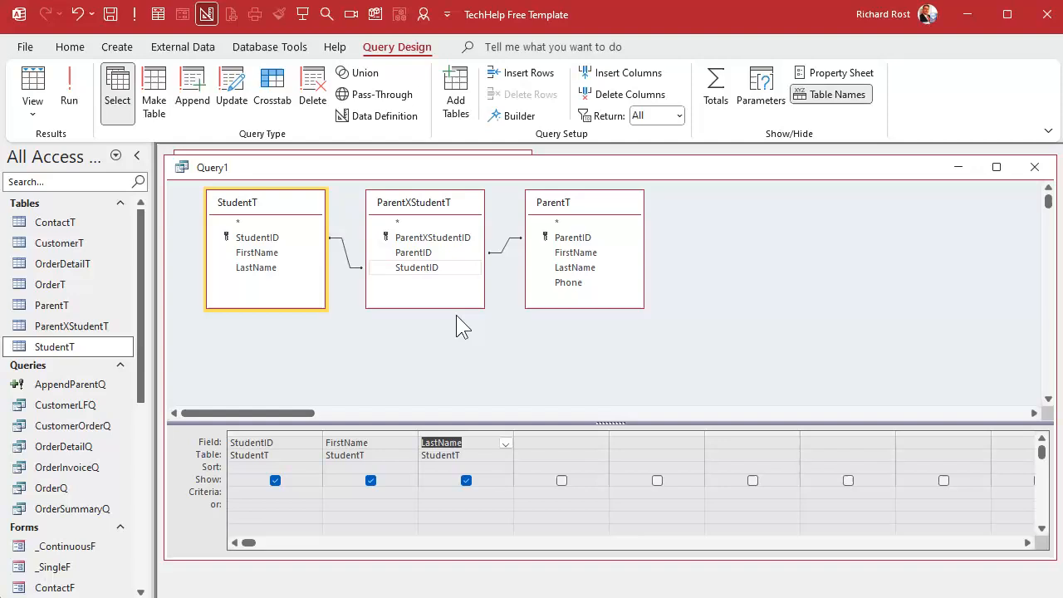
mouse_move(590, 262)
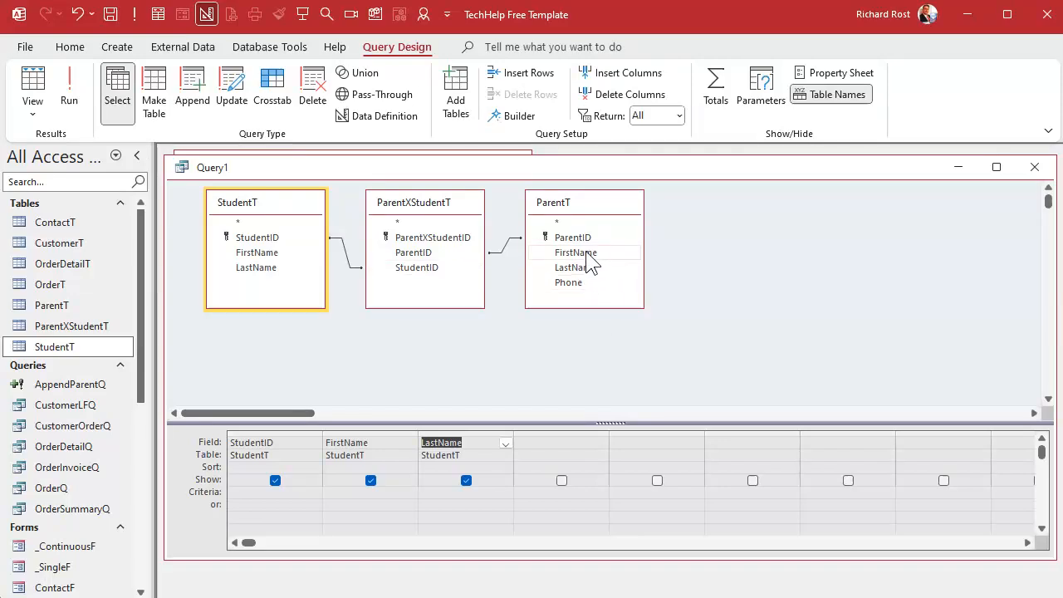
double_click(568, 282)
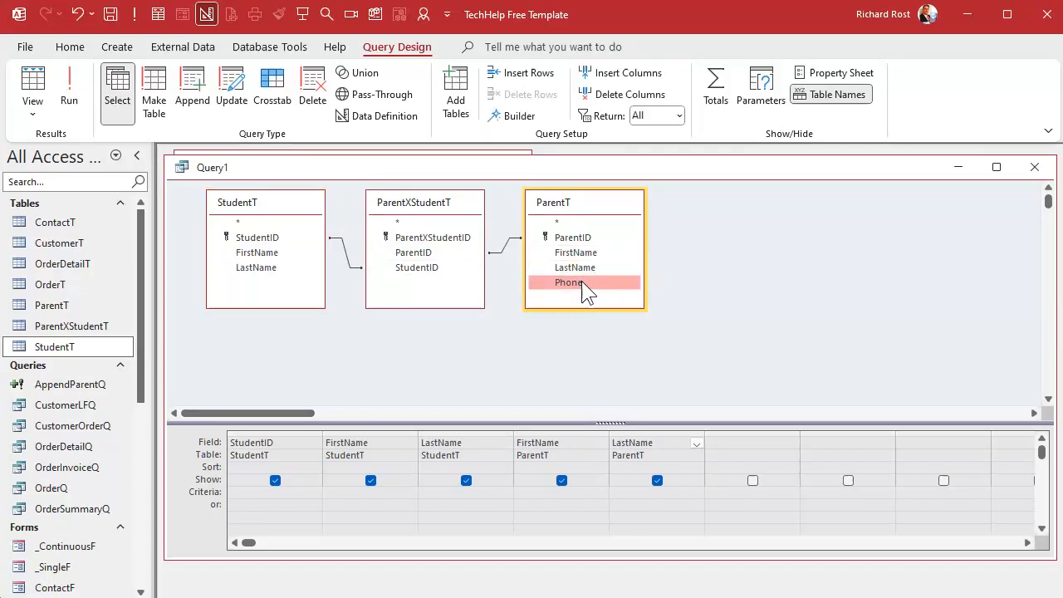
double_click(568, 283)
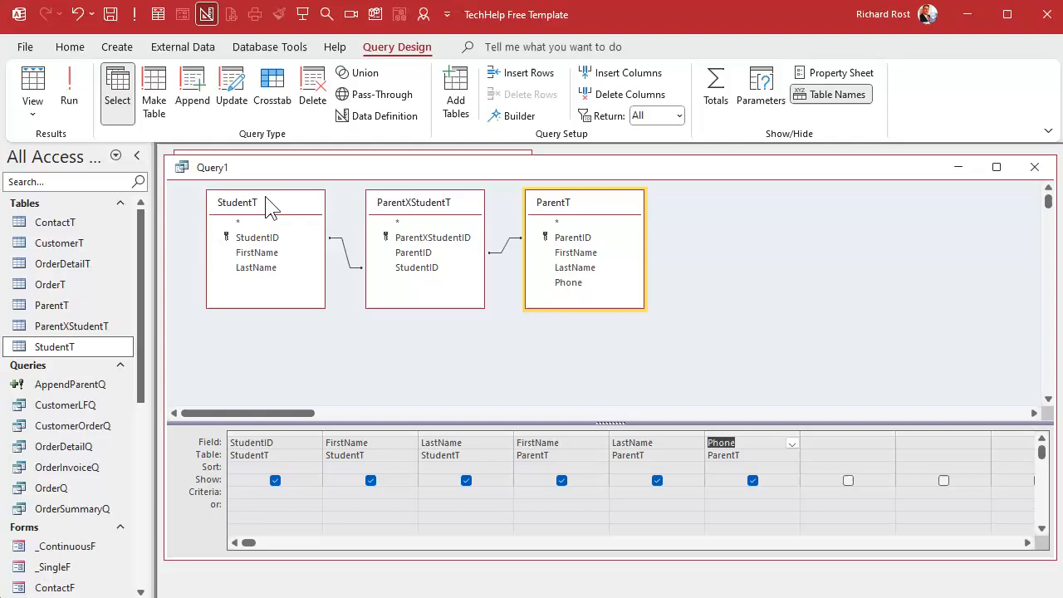
mouse_move(282, 209)
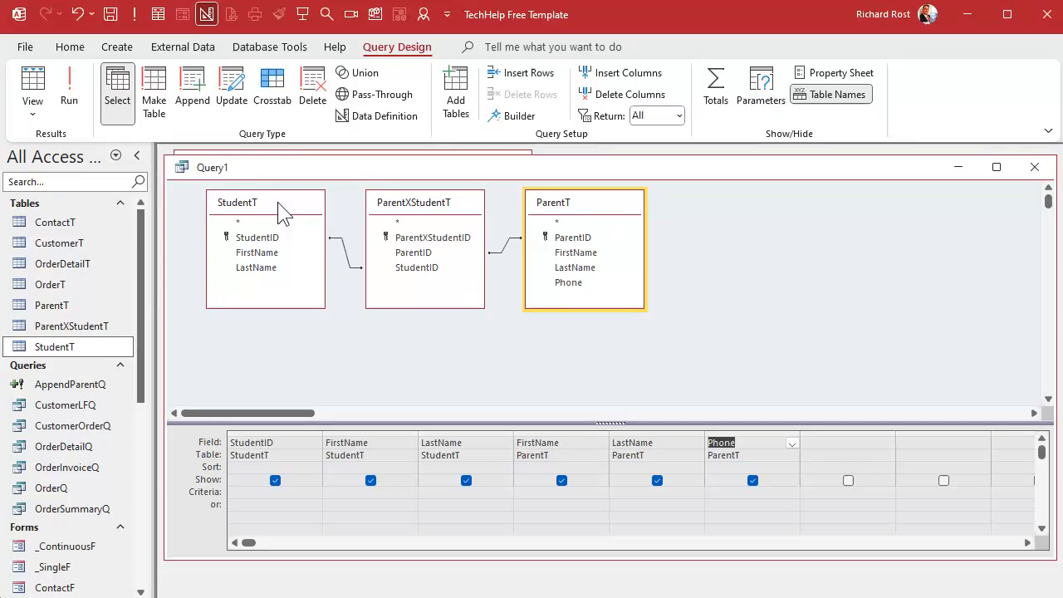
mouse_move(73, 136)
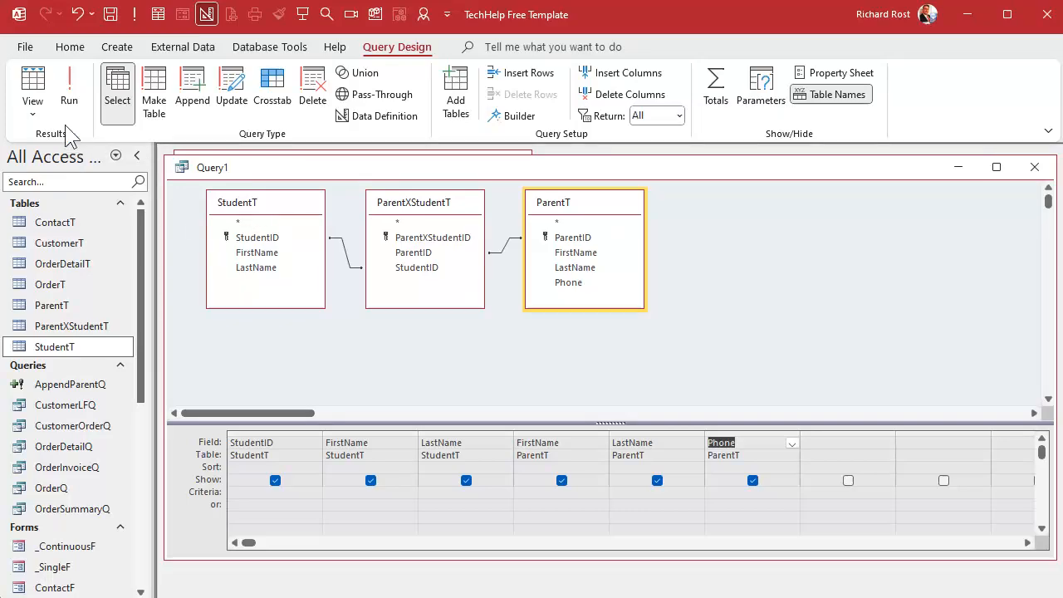
left_click(69, 86)
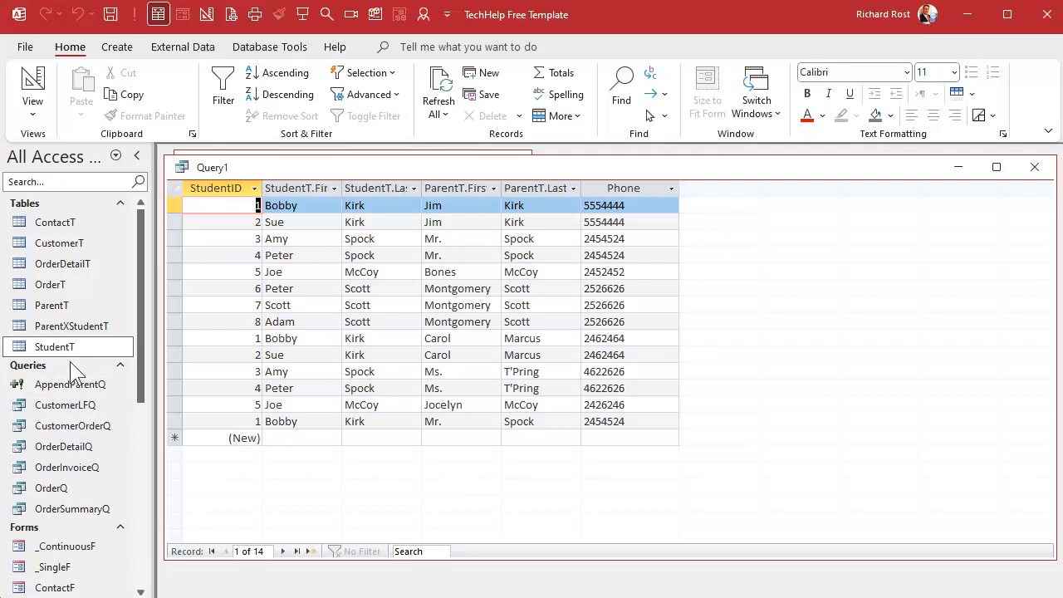
double_click(53, 347)
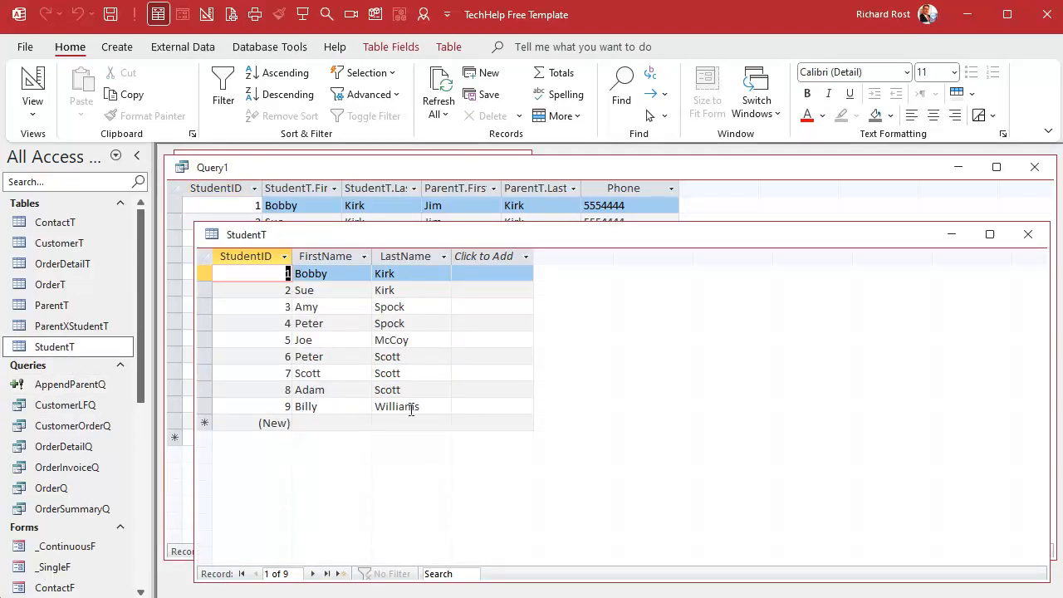
left_click(1026, 233)
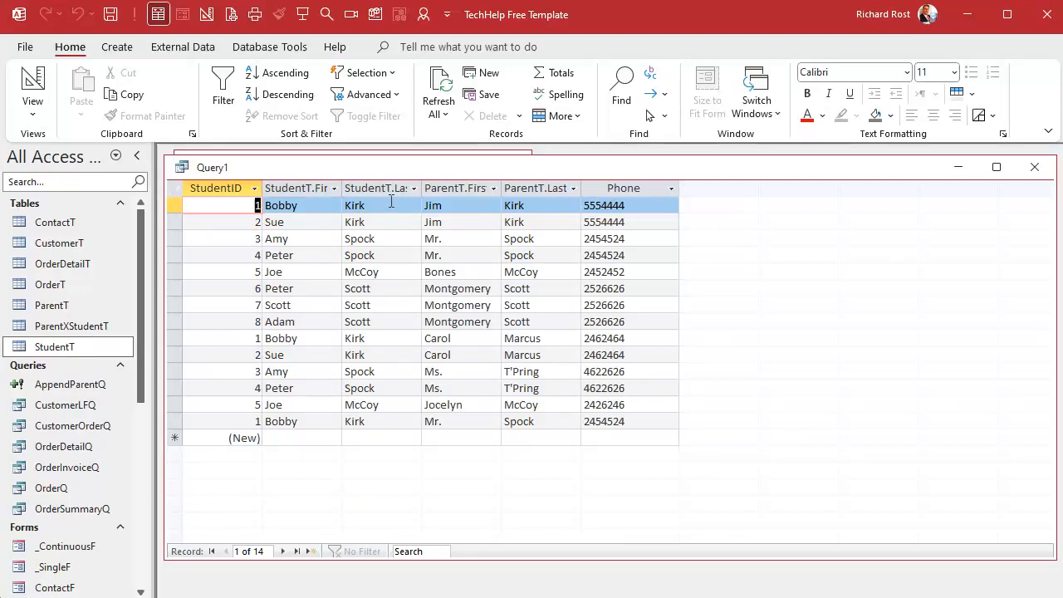
mouse_move(393, 462)
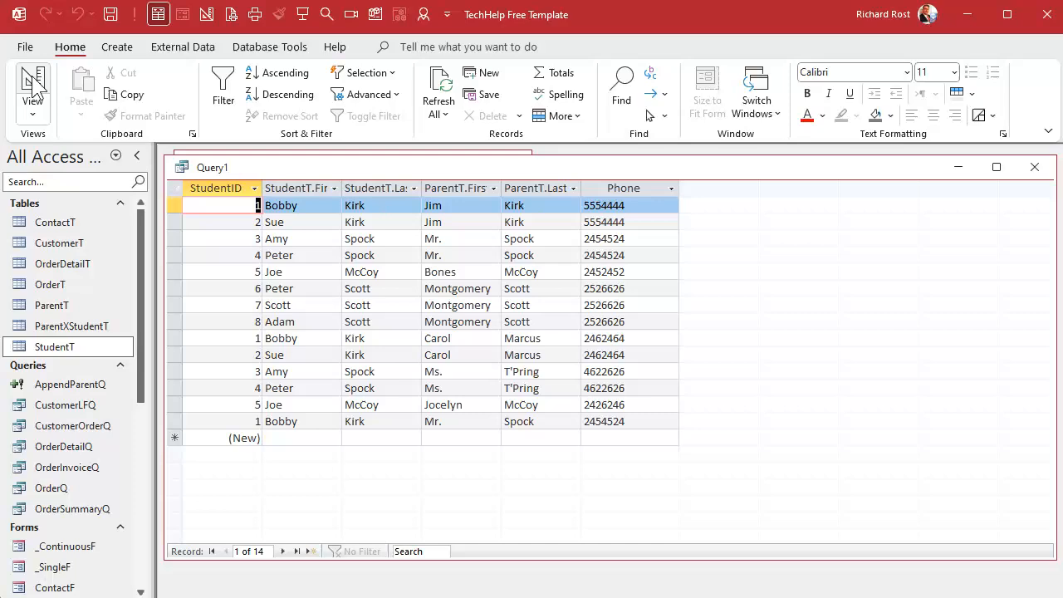
left_click(33, 83)
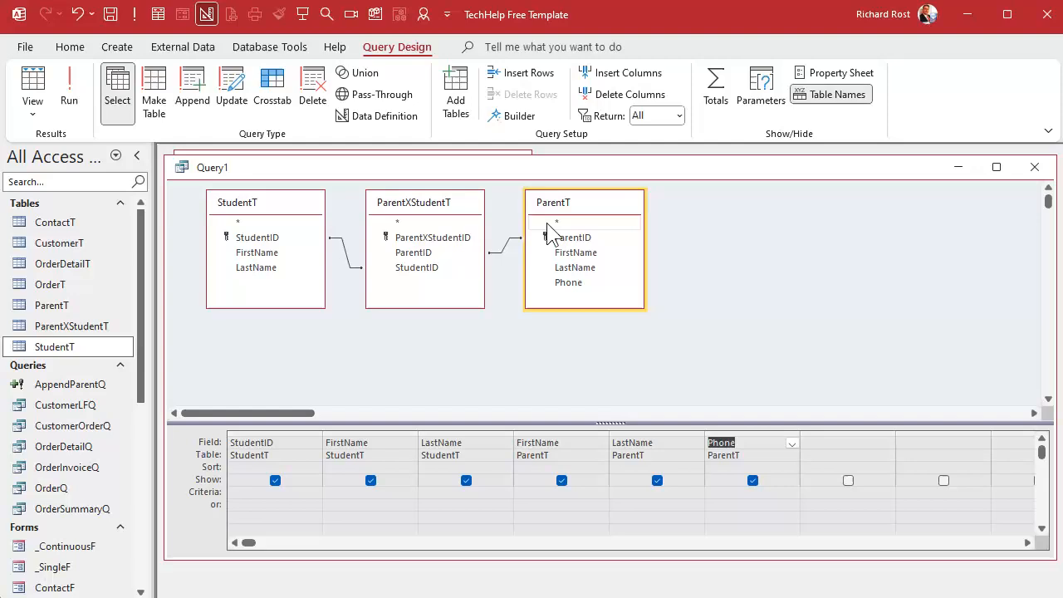
mouse_move(548, 382)
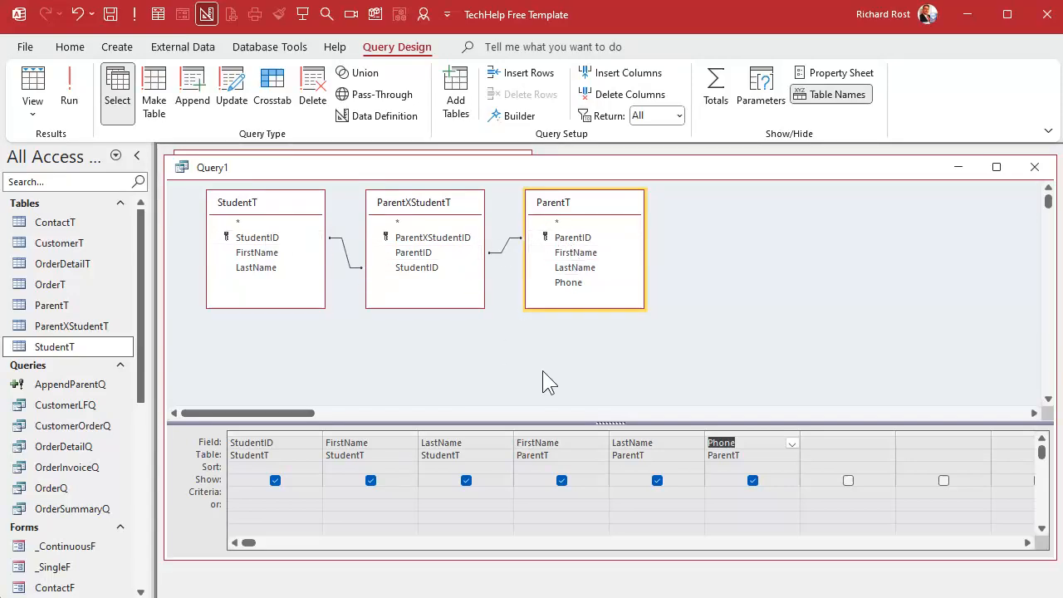
mouse_move(402, 395)
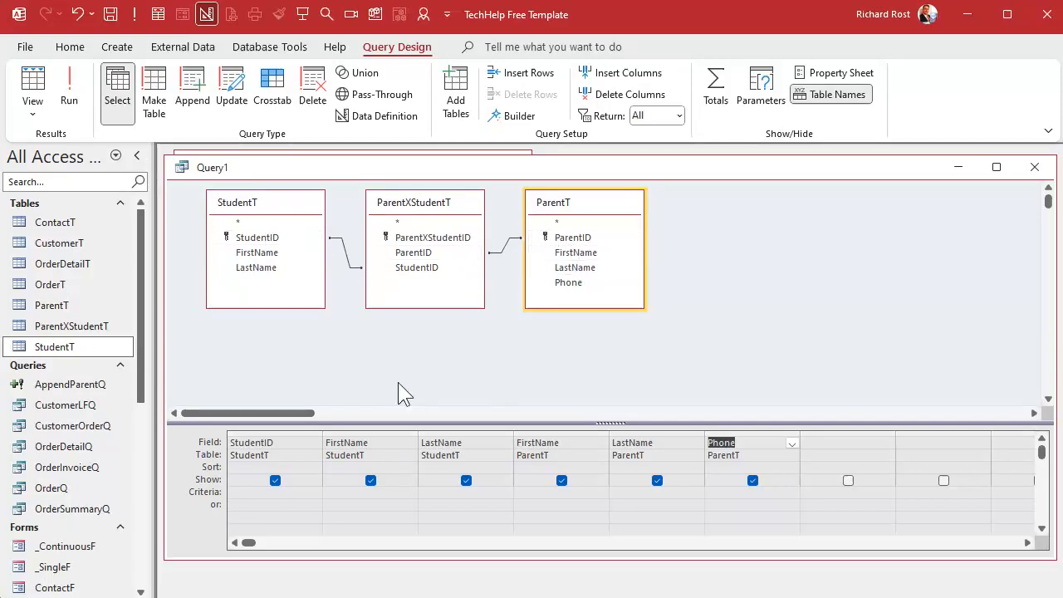
mouse_move(276, 297)
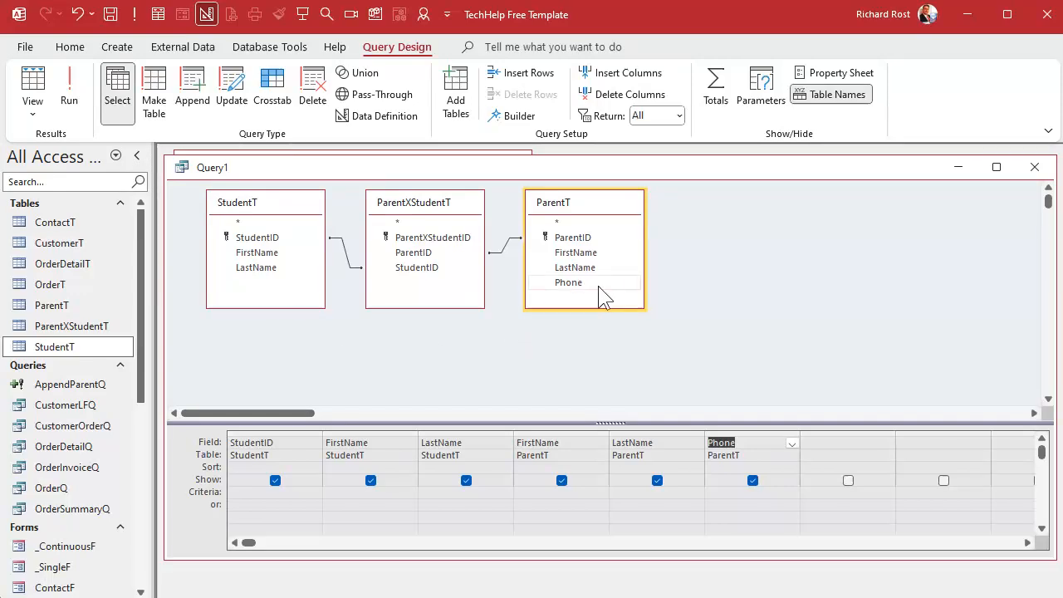
left_click(382, 286)
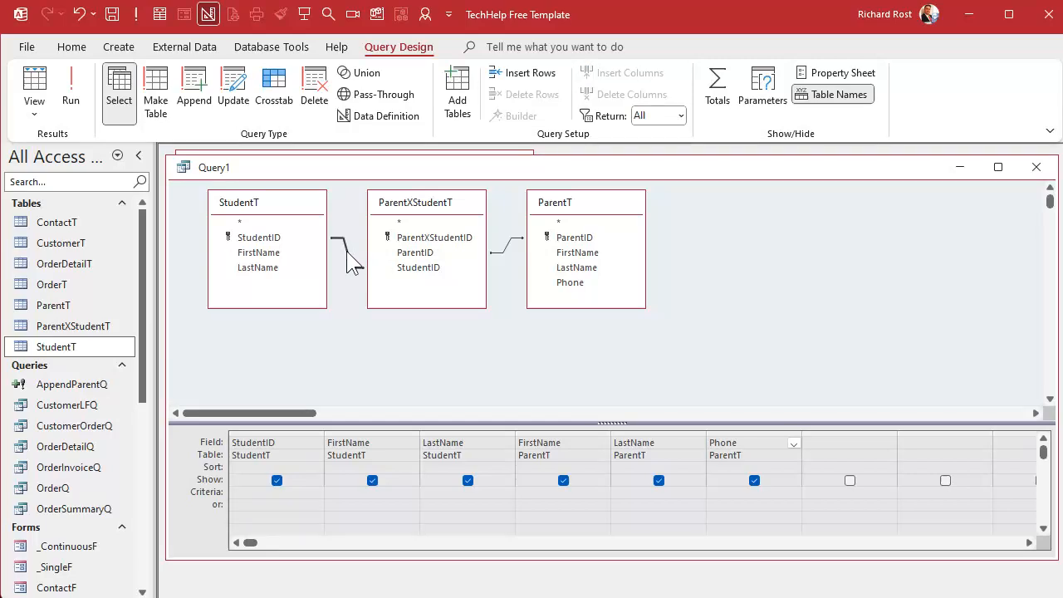
Set the StudentT–ParentXStudentT join to include all StudentT records (option 2)
double_click(349, 249)
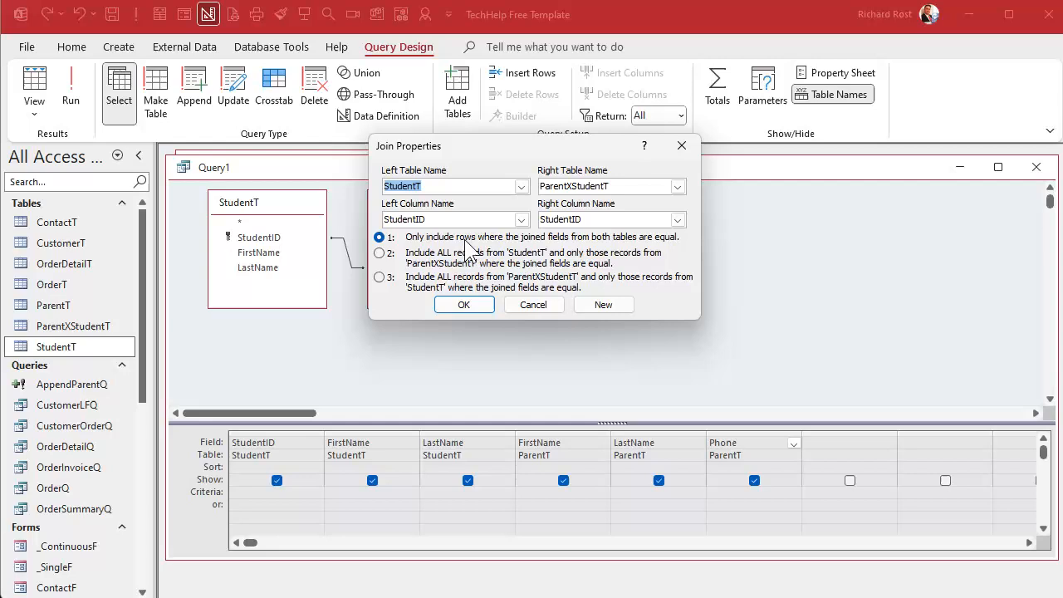
mouse_move(611, 252)
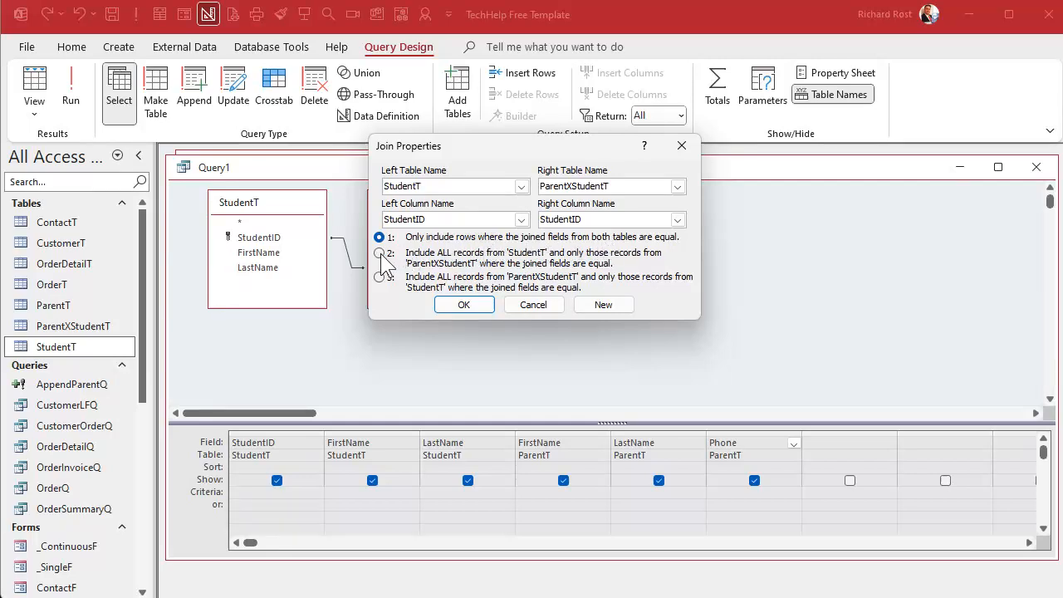
left_click(379, 252)
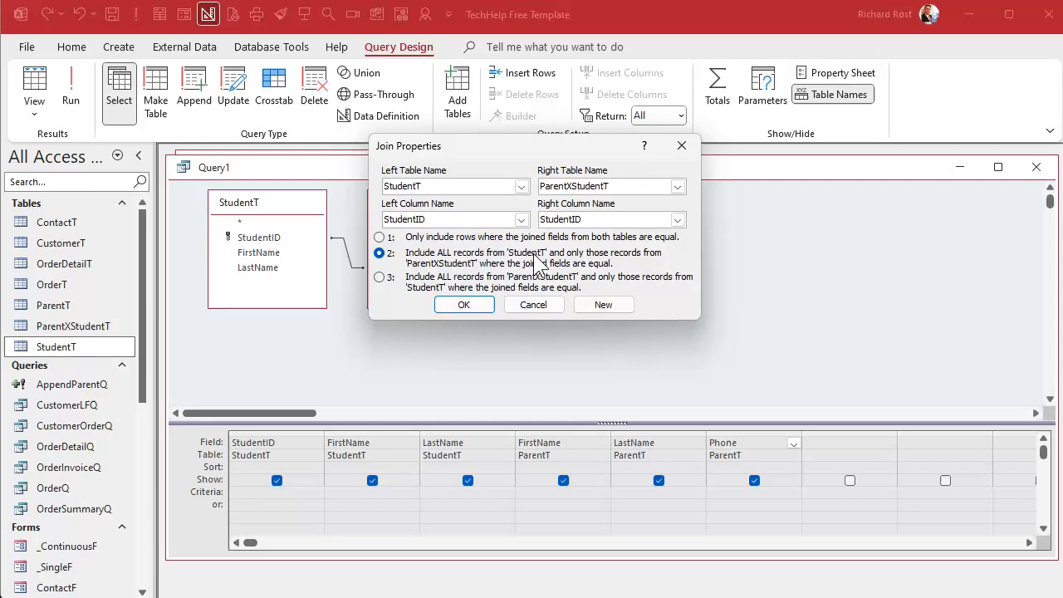
mouse_move(462, 279)
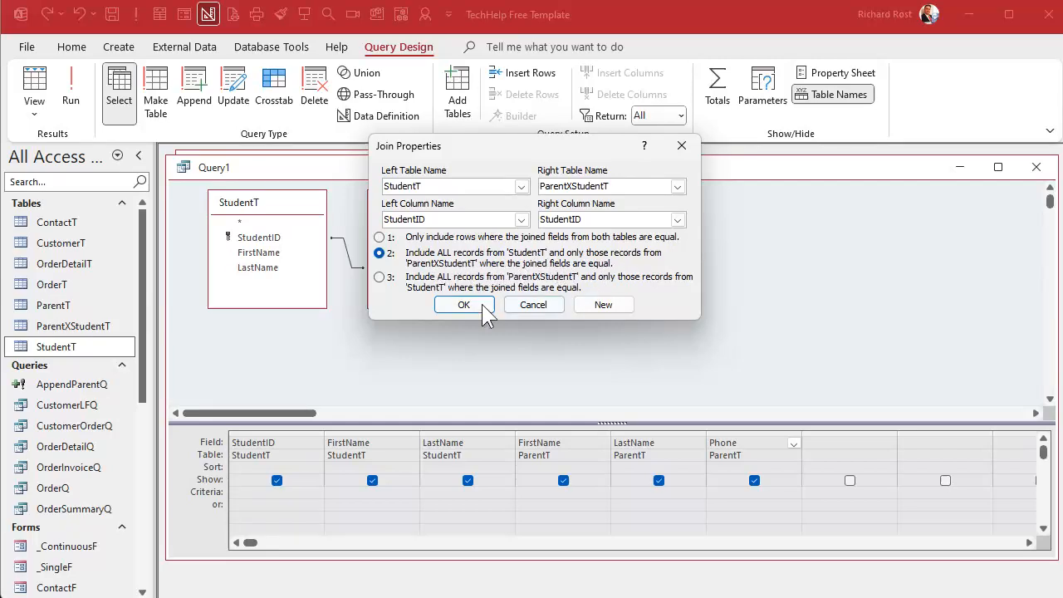
left_click(463, 303)
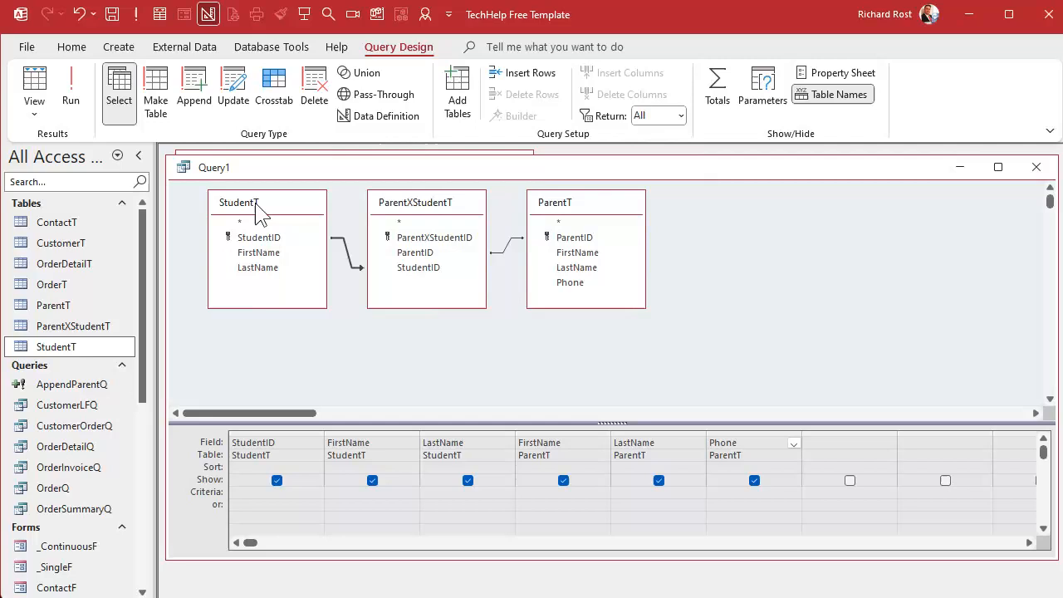
mouse_move(225, 296)
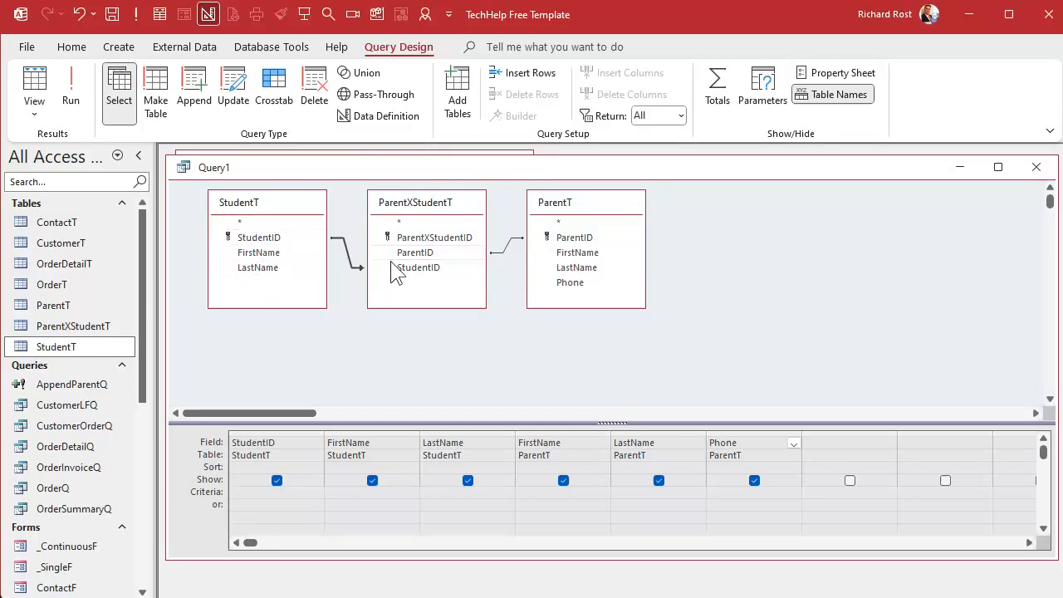
mouse_move(425, 345)
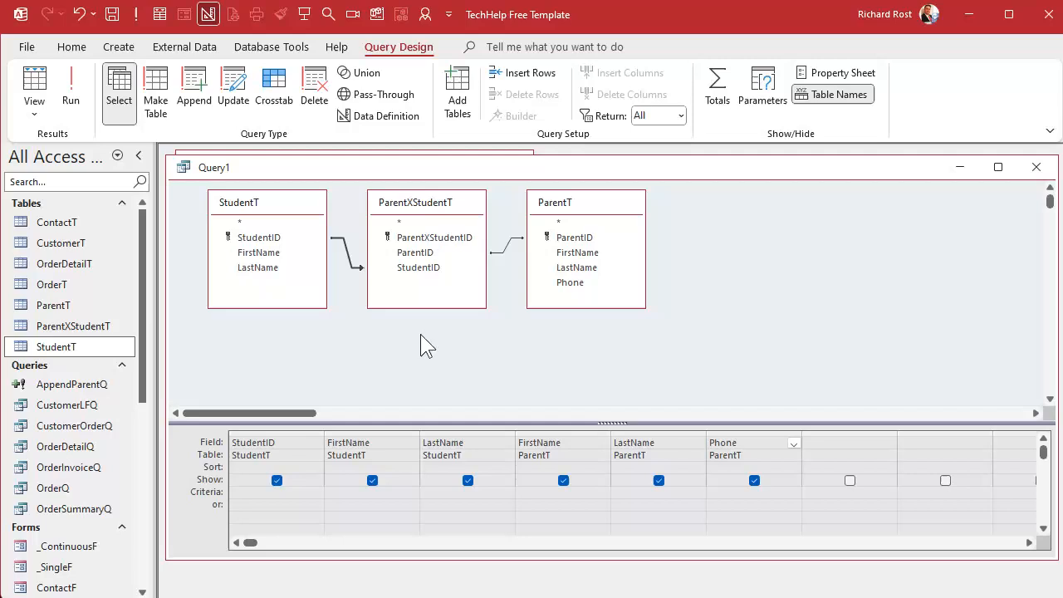
left_click(69, 78)
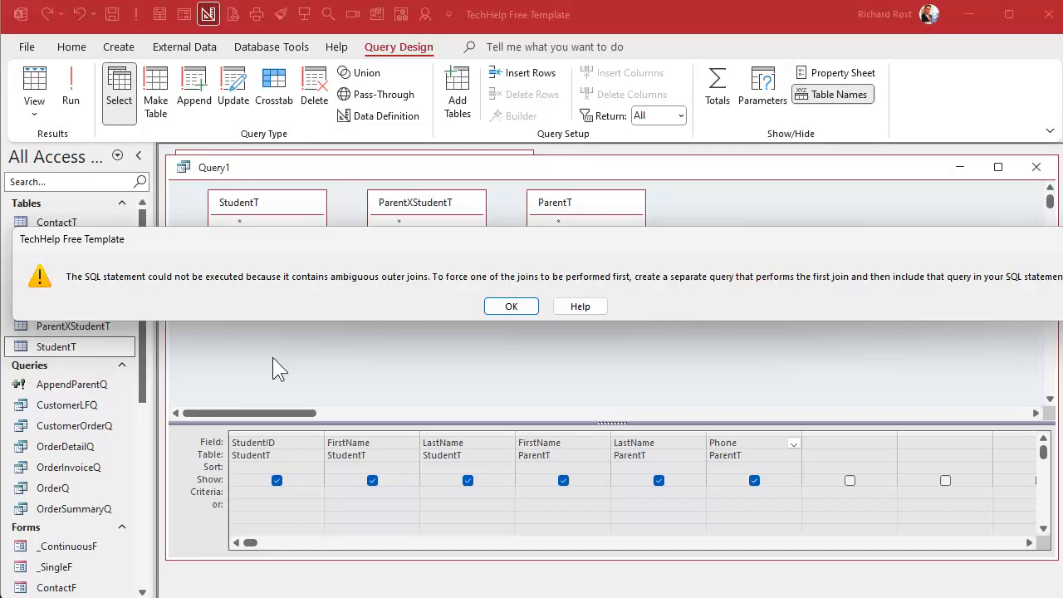
mouse_move(512, 306)
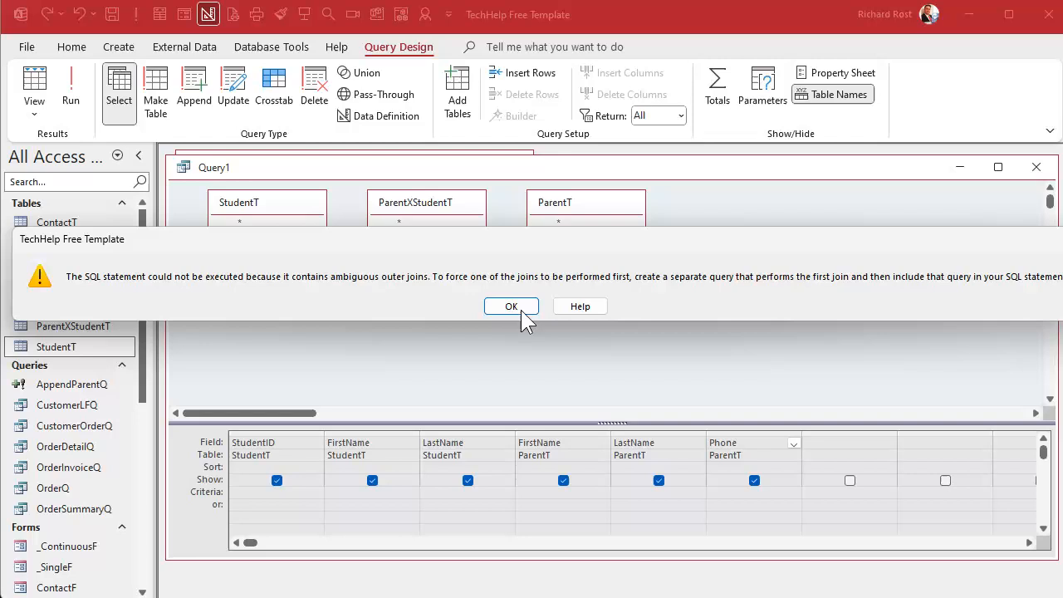
left_click(511, 305)
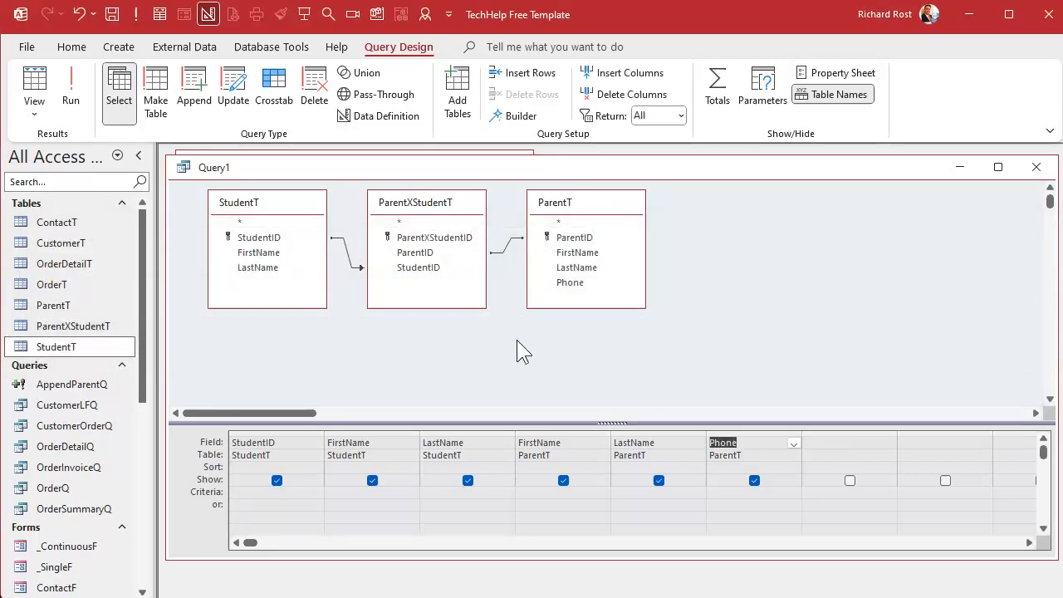
mouse_move(432, 187)
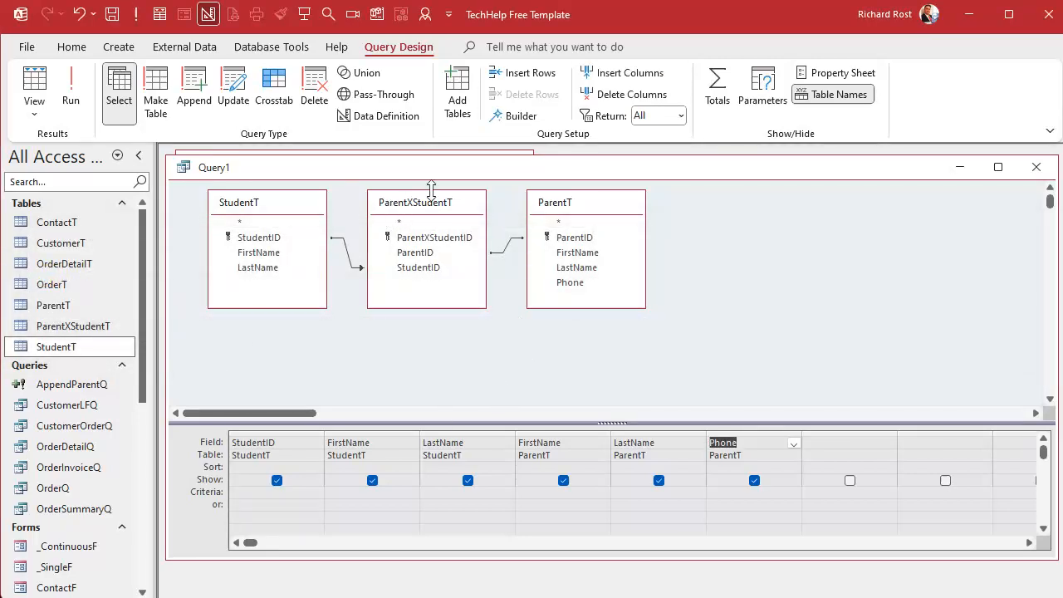
mouse_move(259, 252)
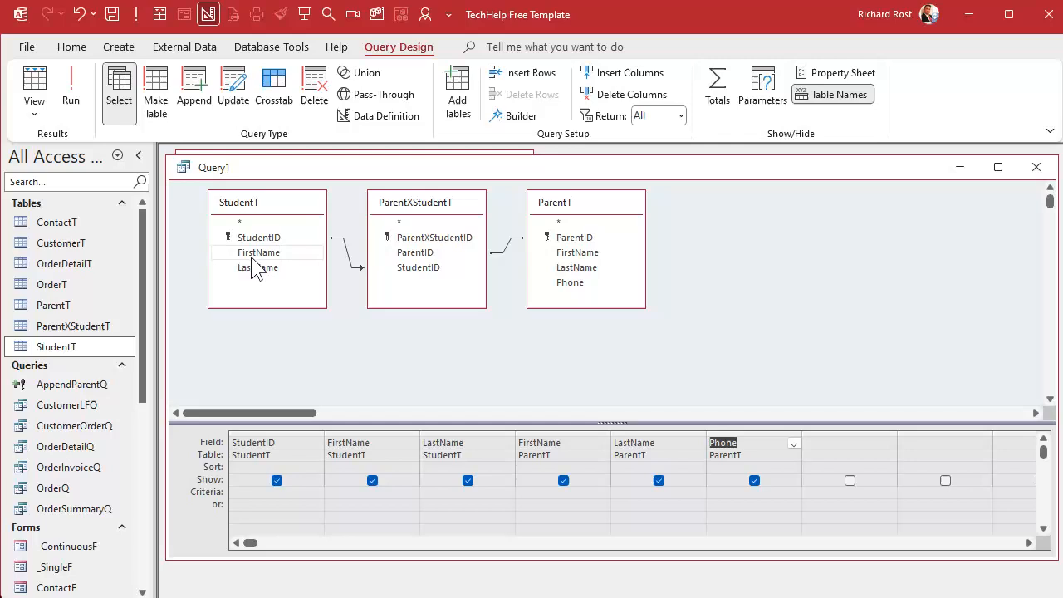
mouse_move(495, 196)
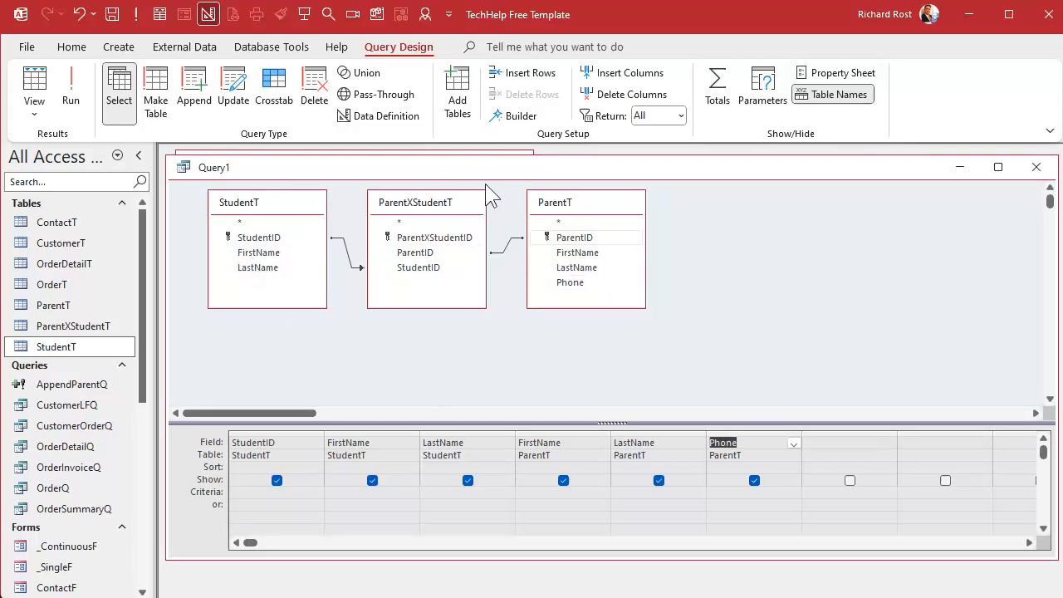
mouse_move(482, 330)
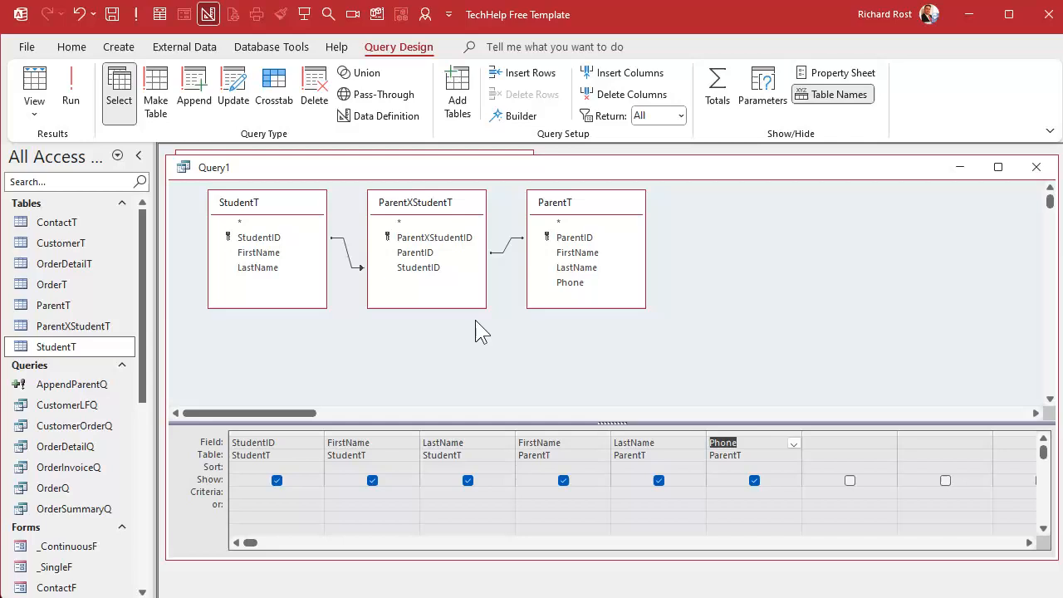
mouse_move(511, 258)
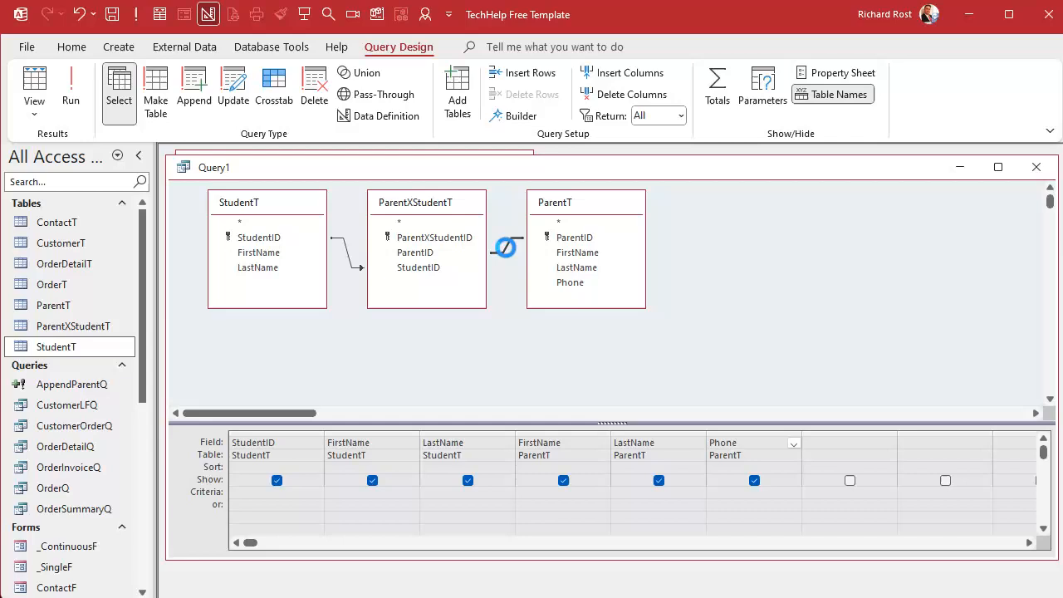
Set the ParentXStudentT–ParentT join to include all ParentXStudentT records
double_click(505, 248)
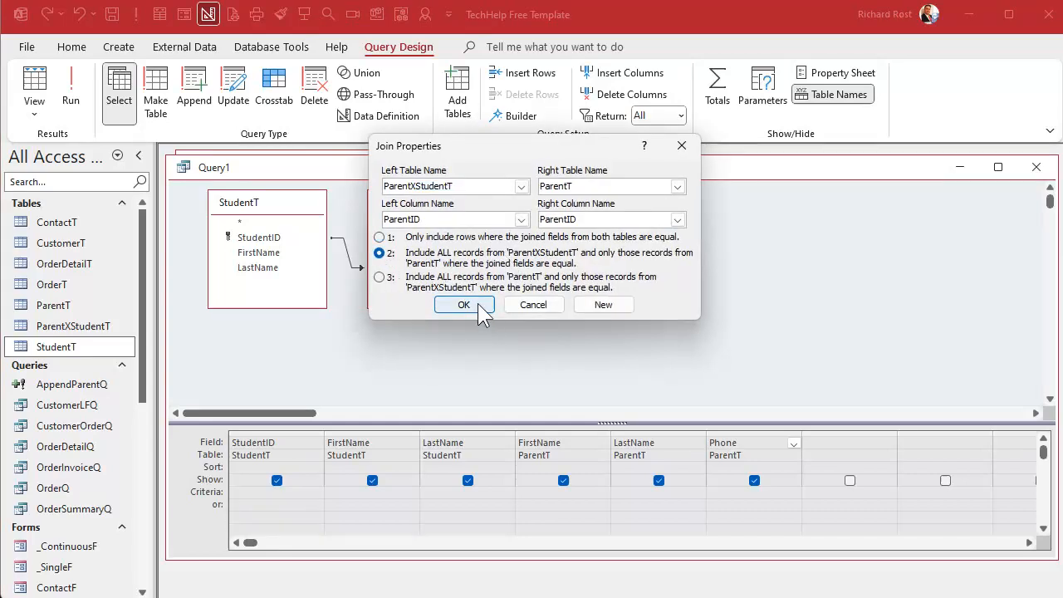
left_click(463, 304)
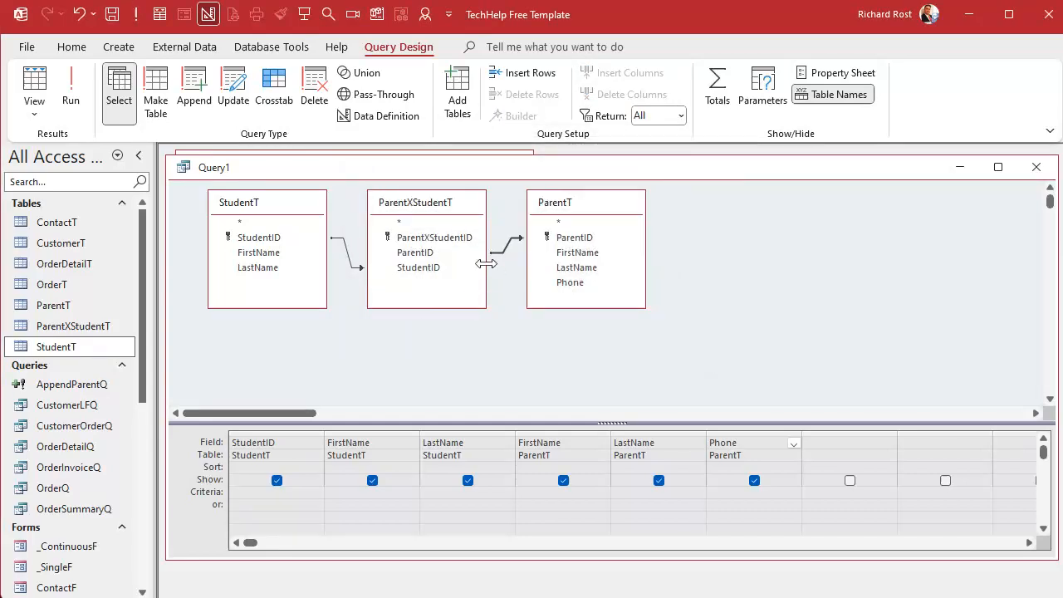
mouse_move(540, 341)
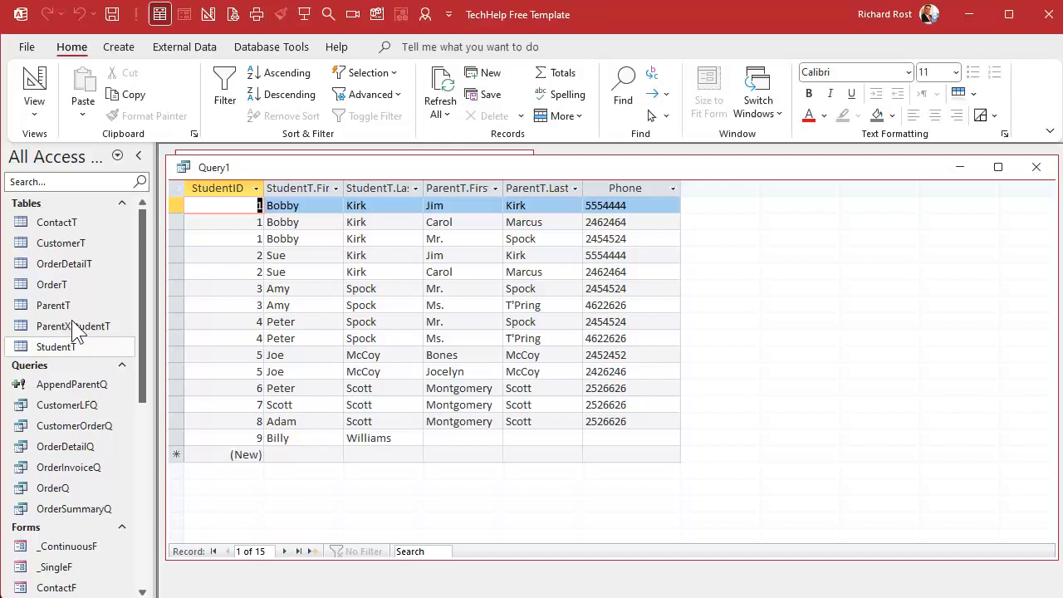
double_click(53, 306)
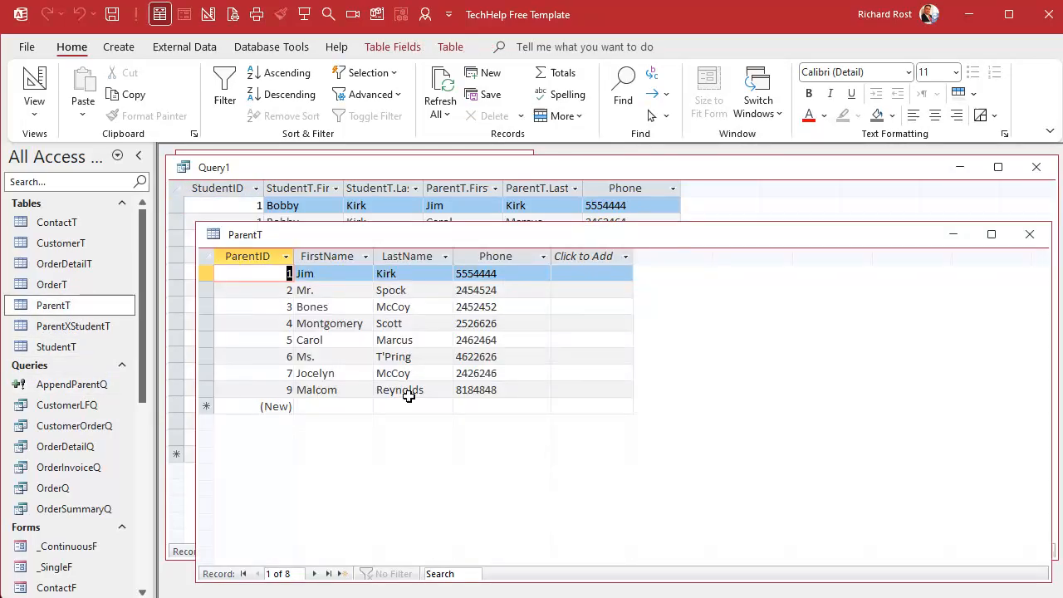
mouse_move(764, 286)
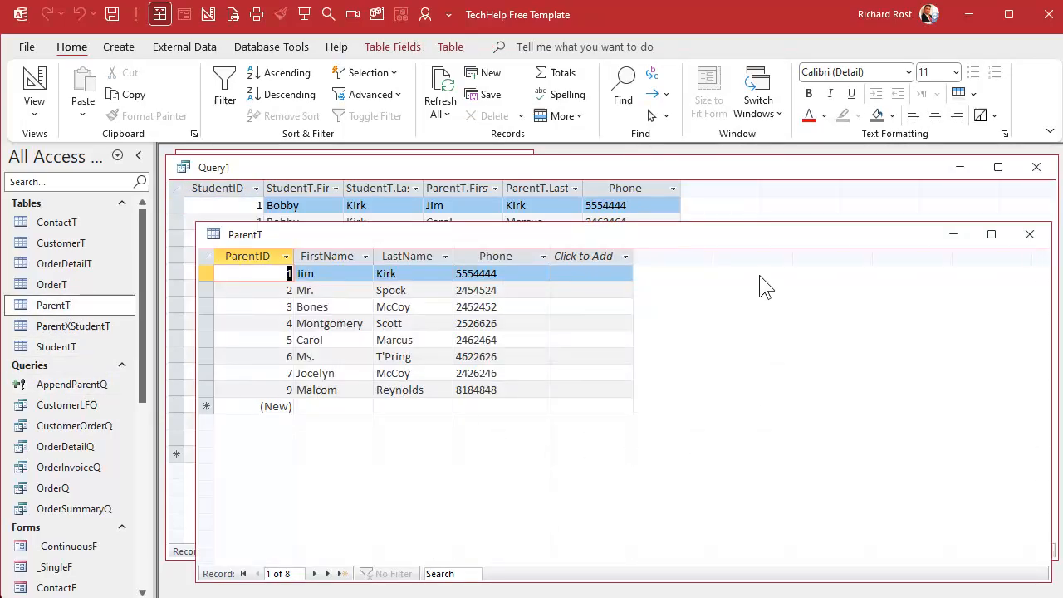
left_click(1029, 232)
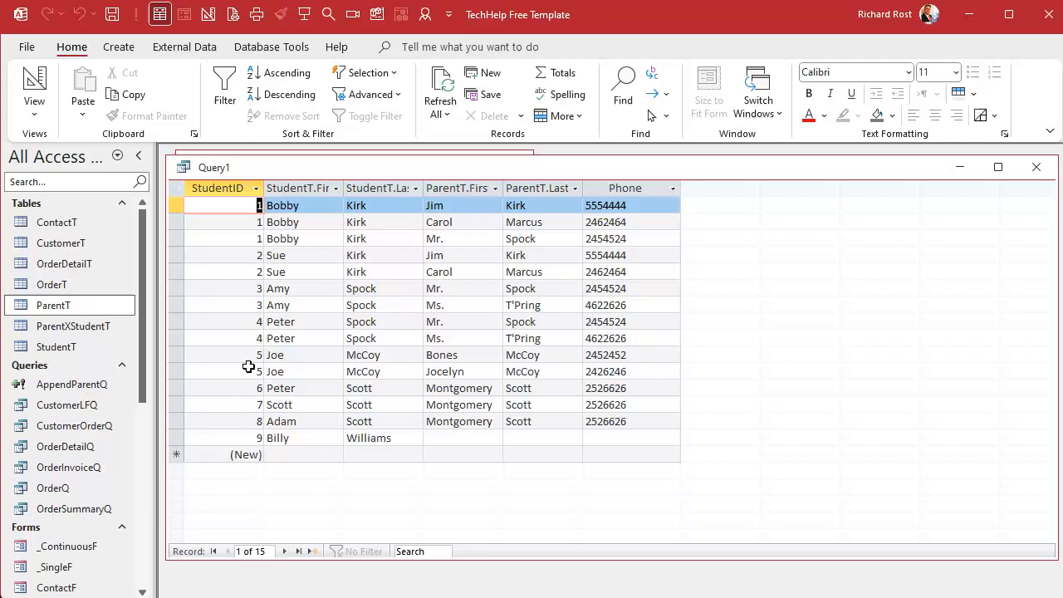
mouse_move(303, 181)
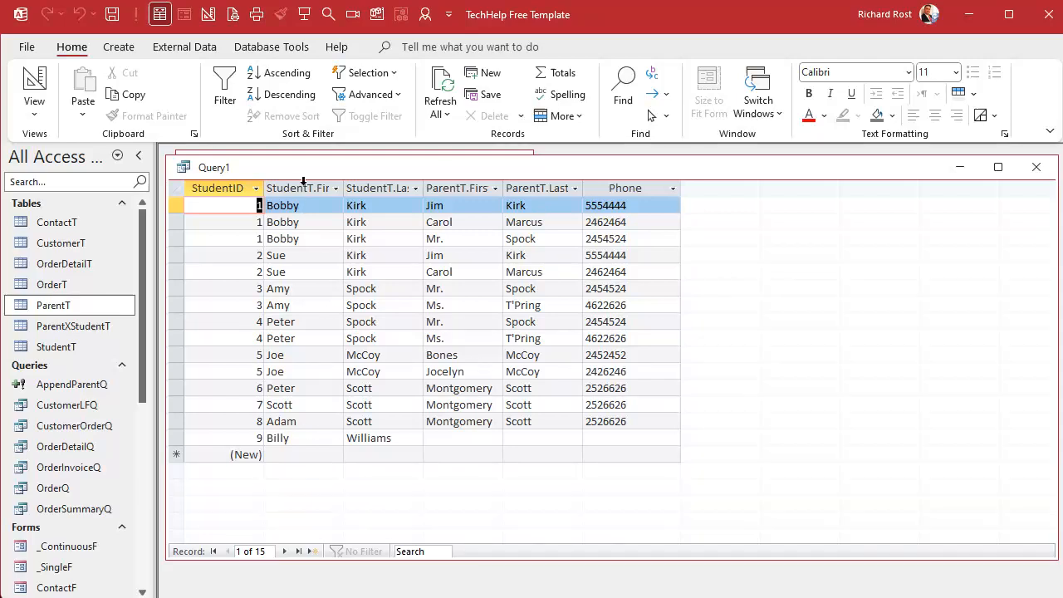
left_click(299, 188)
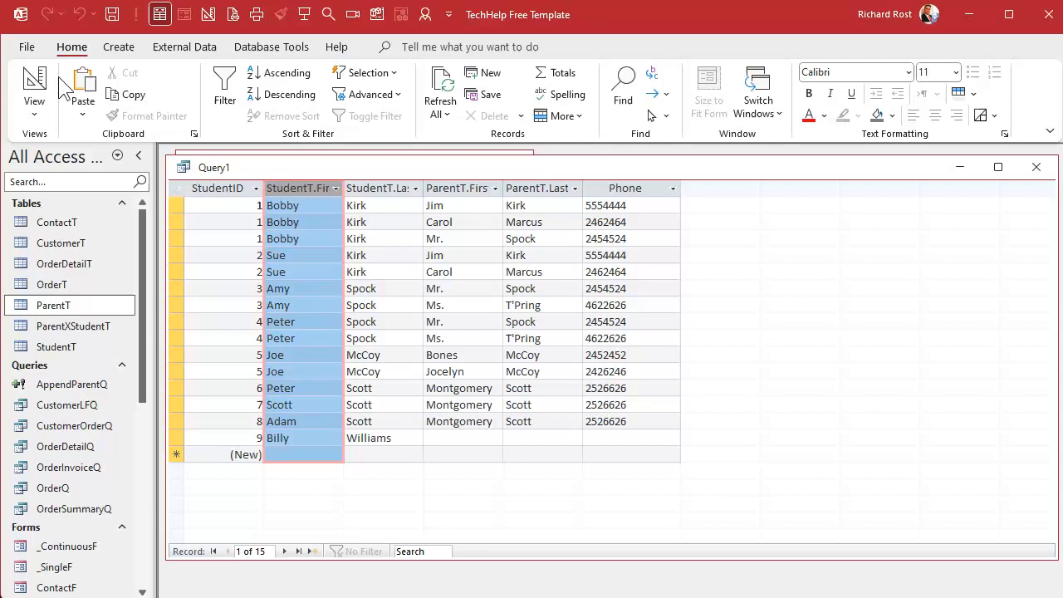
left_click(33, 83)
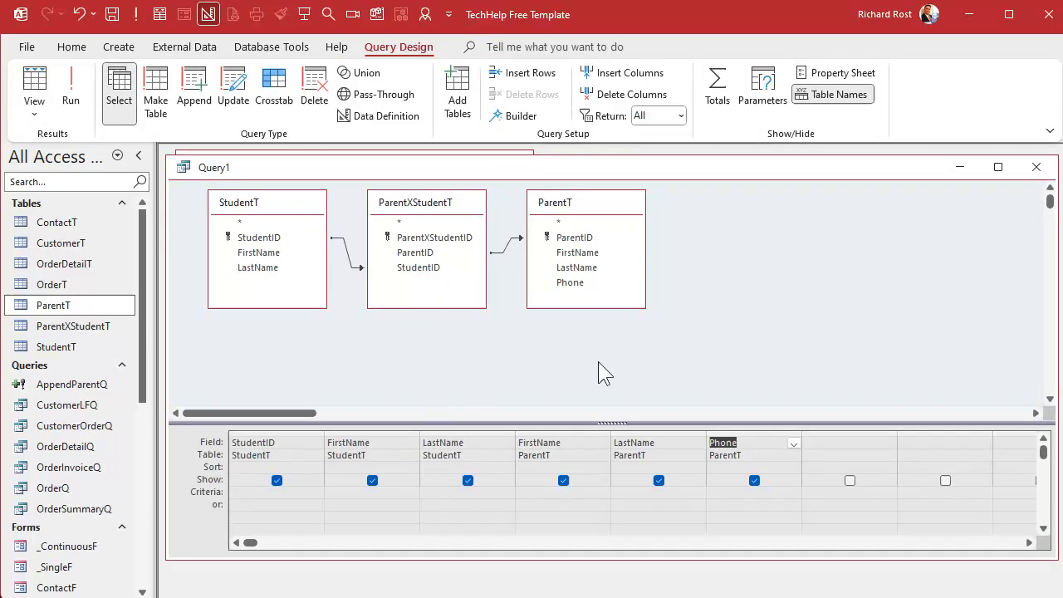
mouse_move(495, 285)
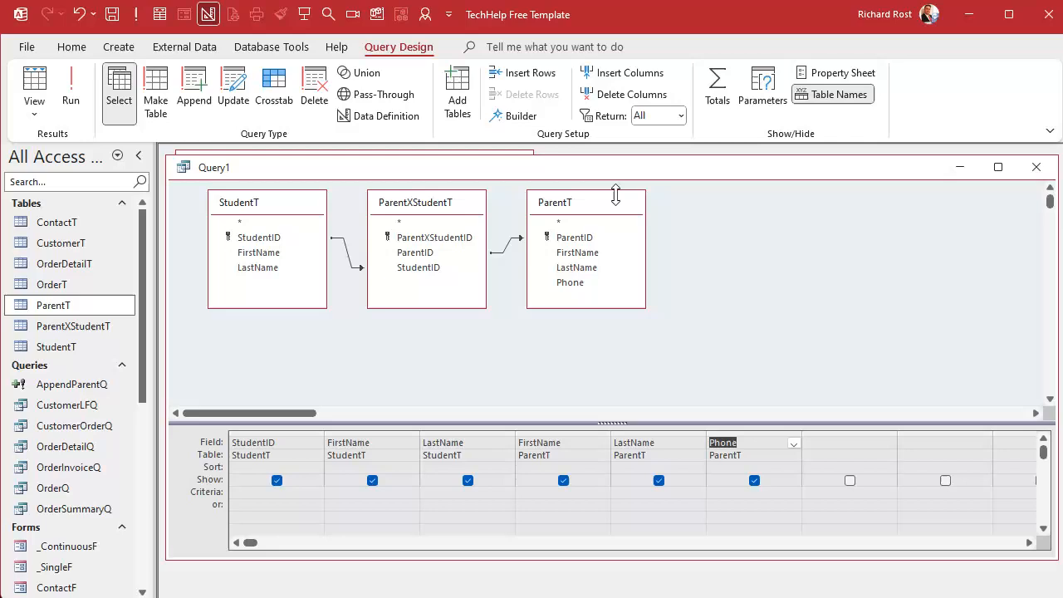
mouse_move(568, 236)
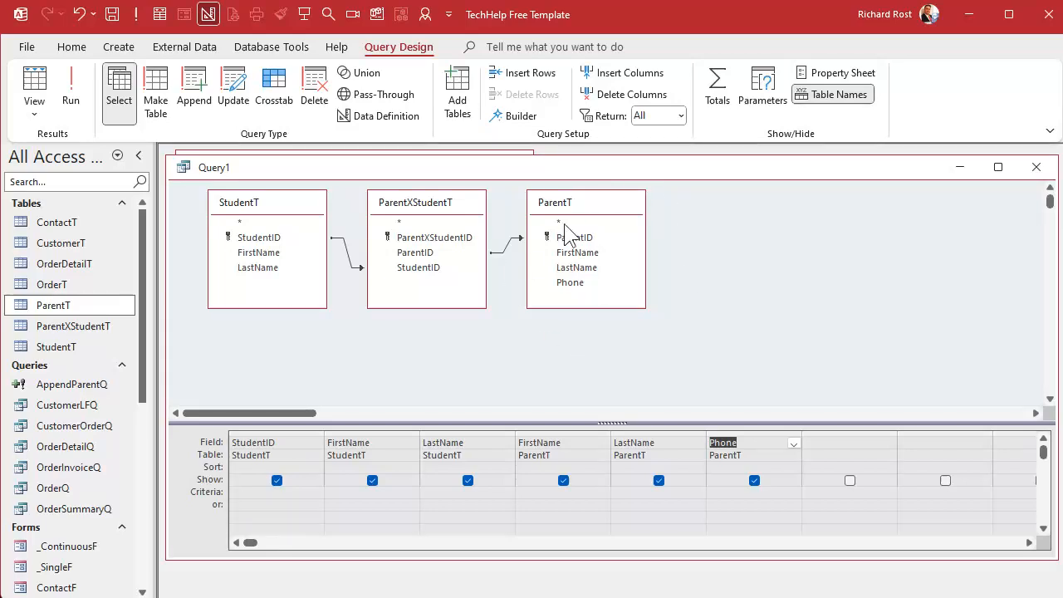
mouse_move(286, 362)
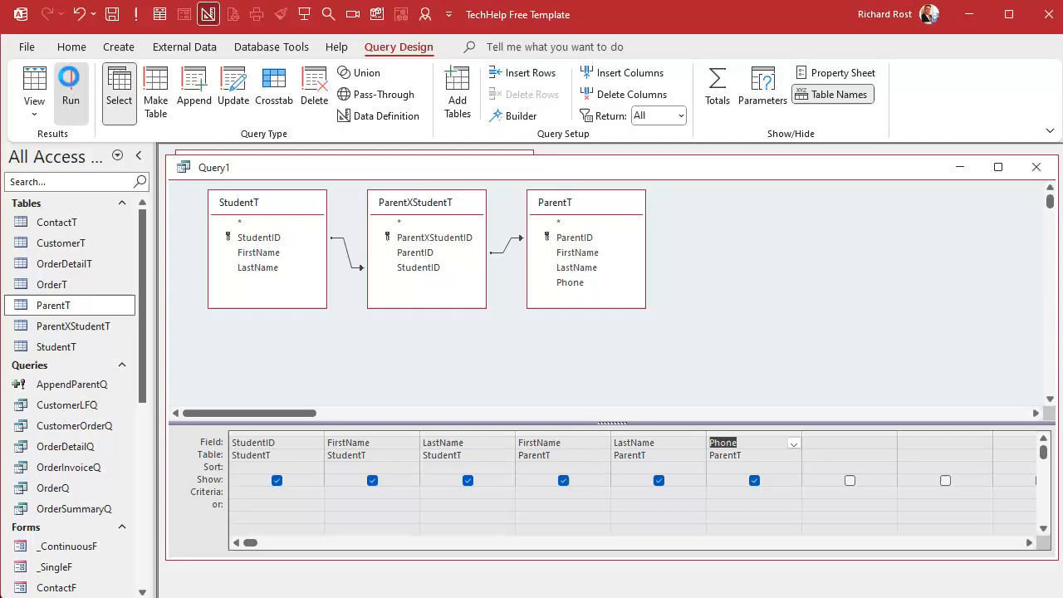
Run the query to list the 15 student–parent rows, Billy Williams without a parent
left_click(70, 86)
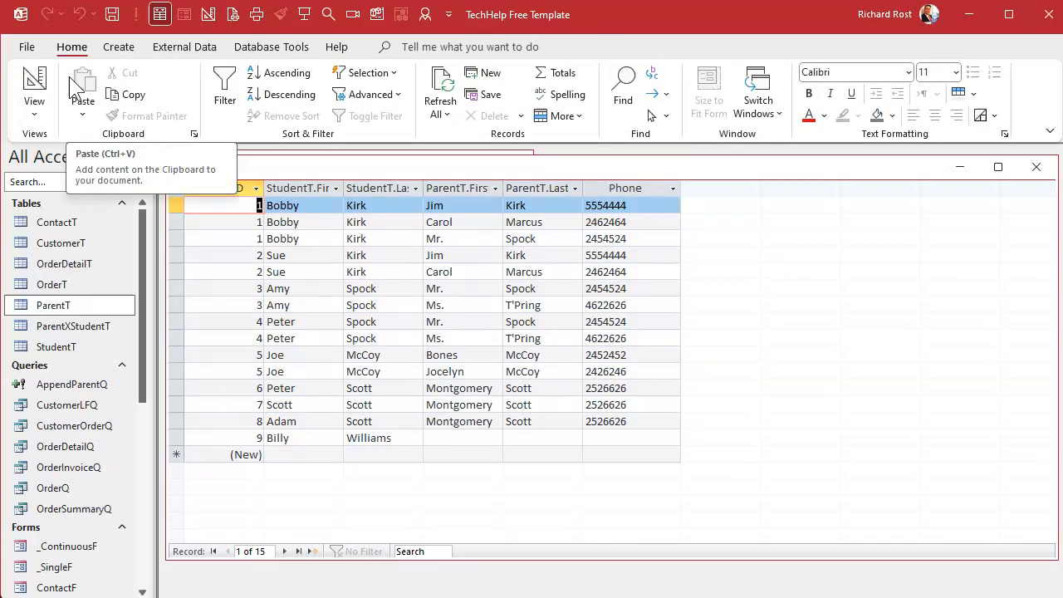
mouse_move(817, 312)
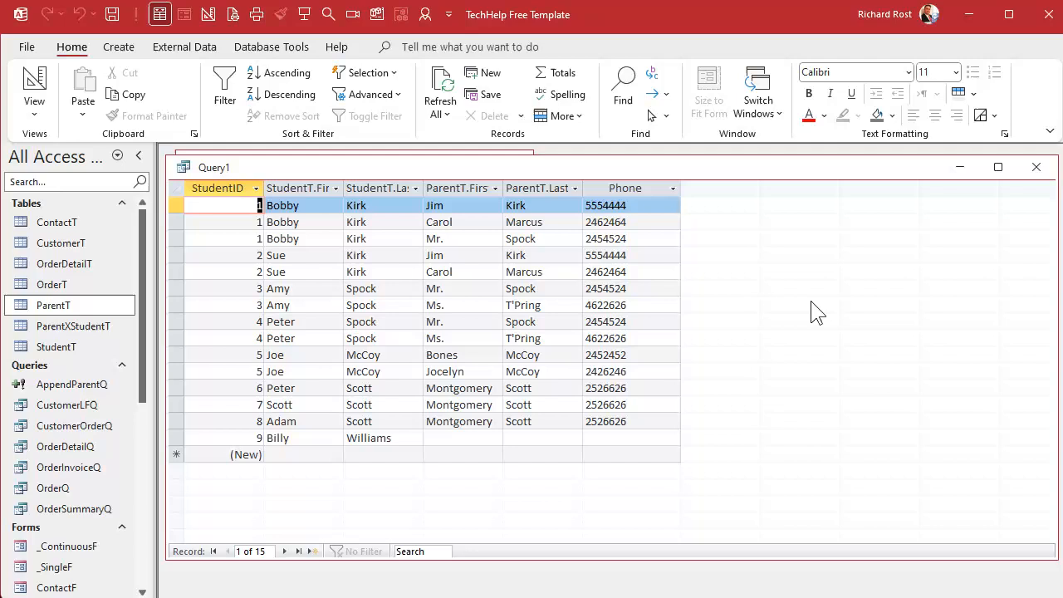
mouse_move(739, 176)
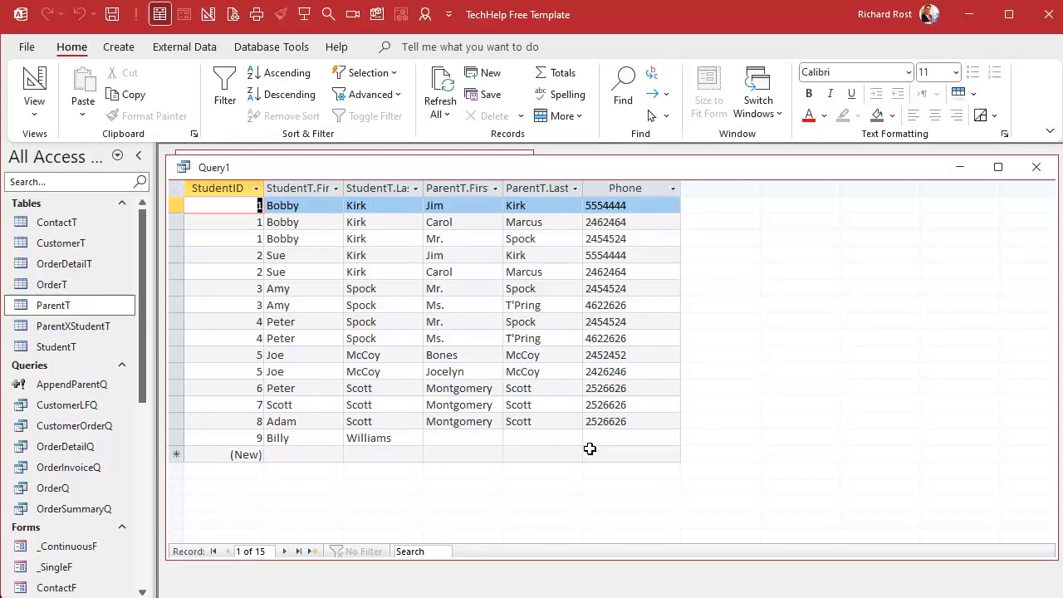
mouse_move(585, 508)
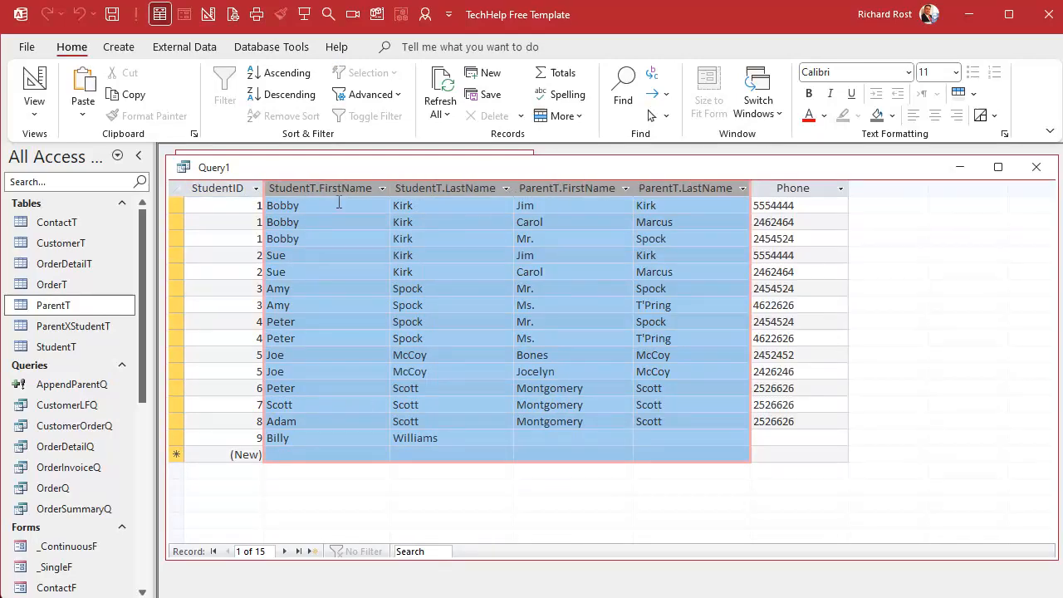
mouse_move(564, 207)
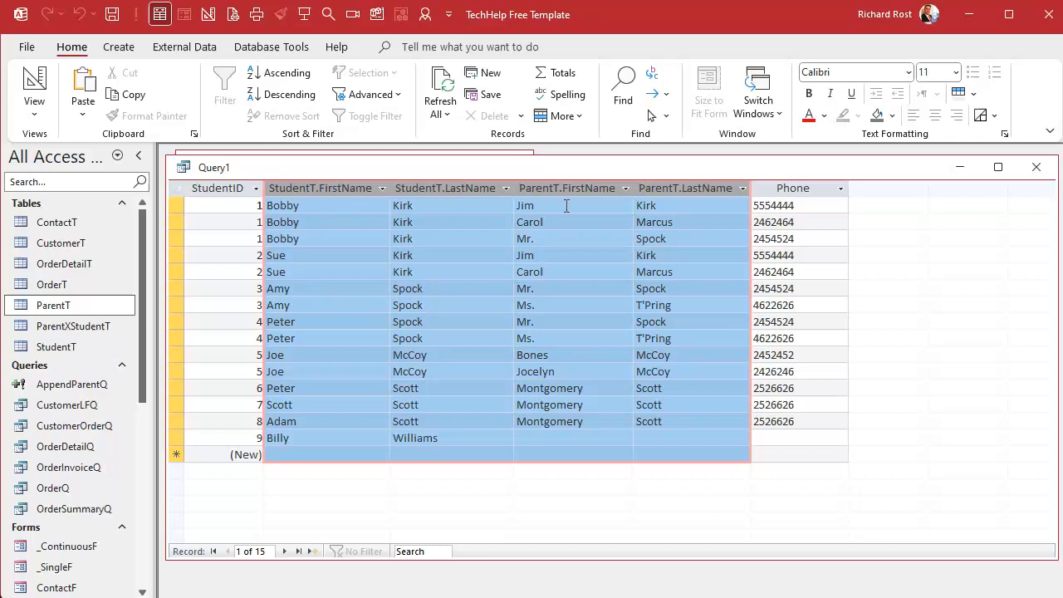
mouse_move(711, 206)
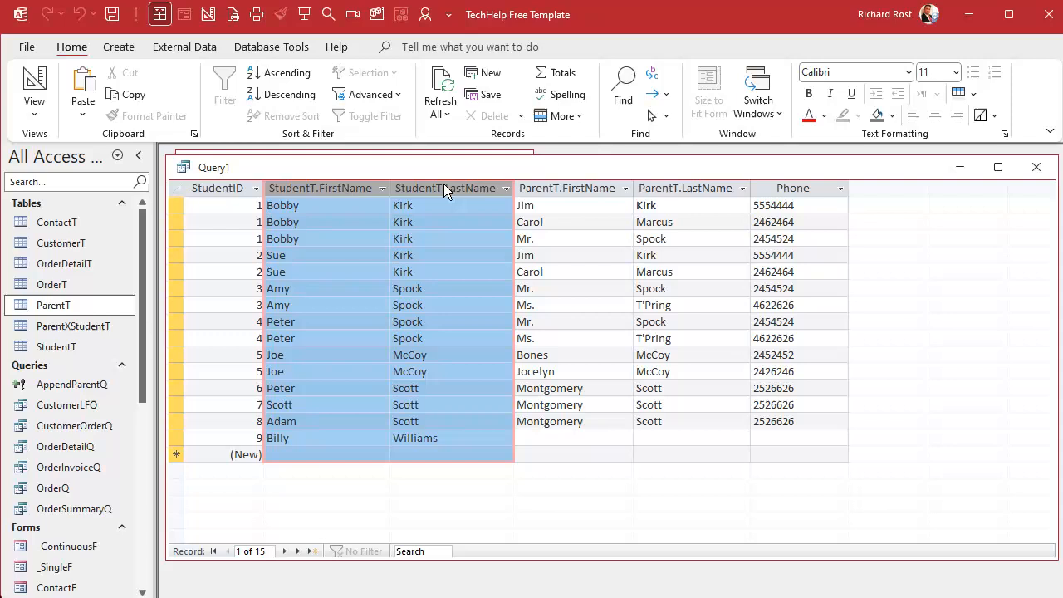
mouse_move(383, 182)
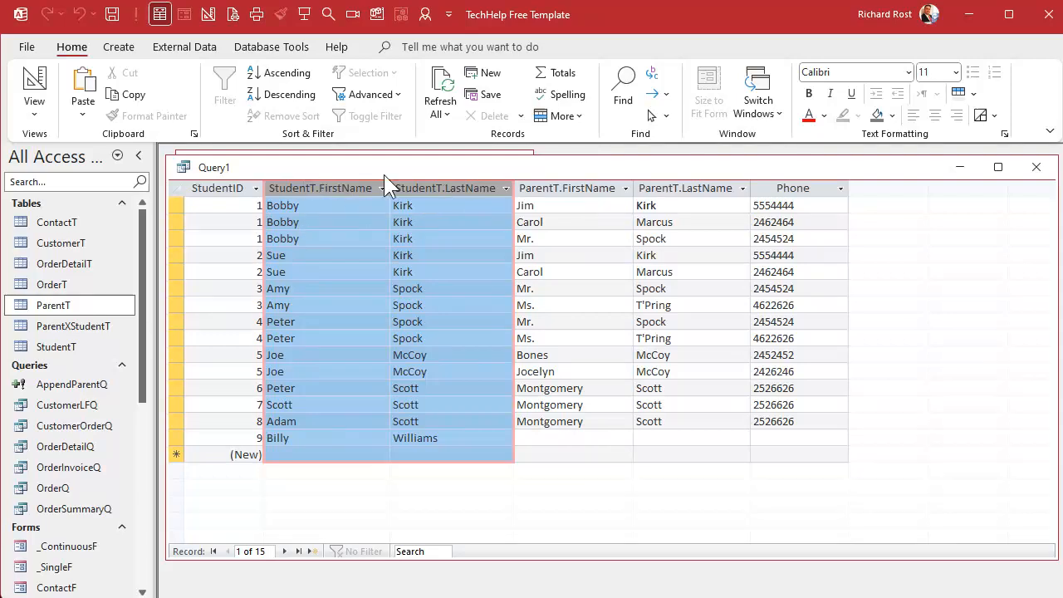
mouse_move(694, 196)
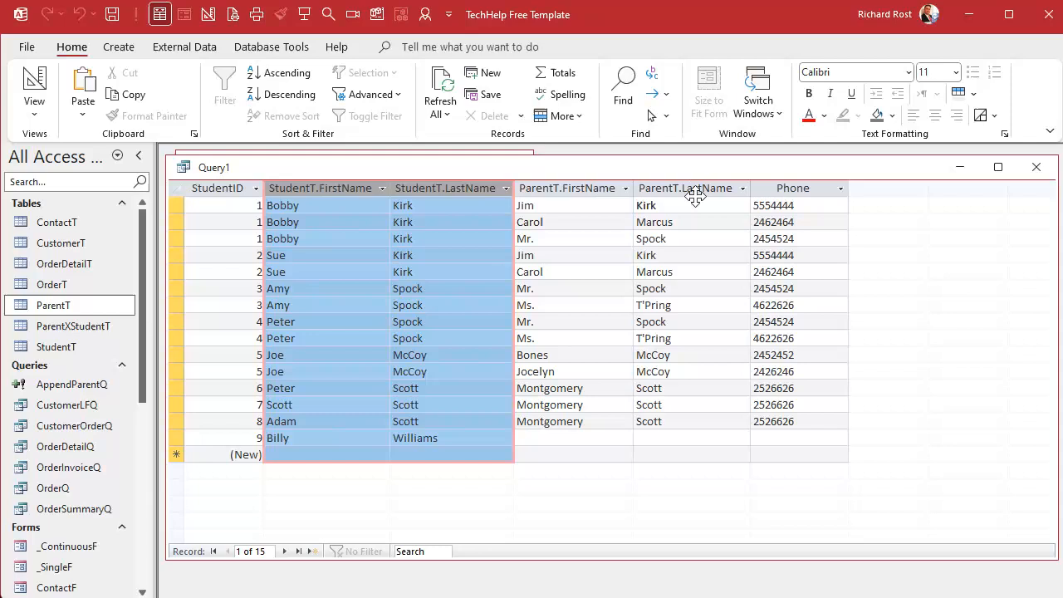
mouse_move(421, 209)
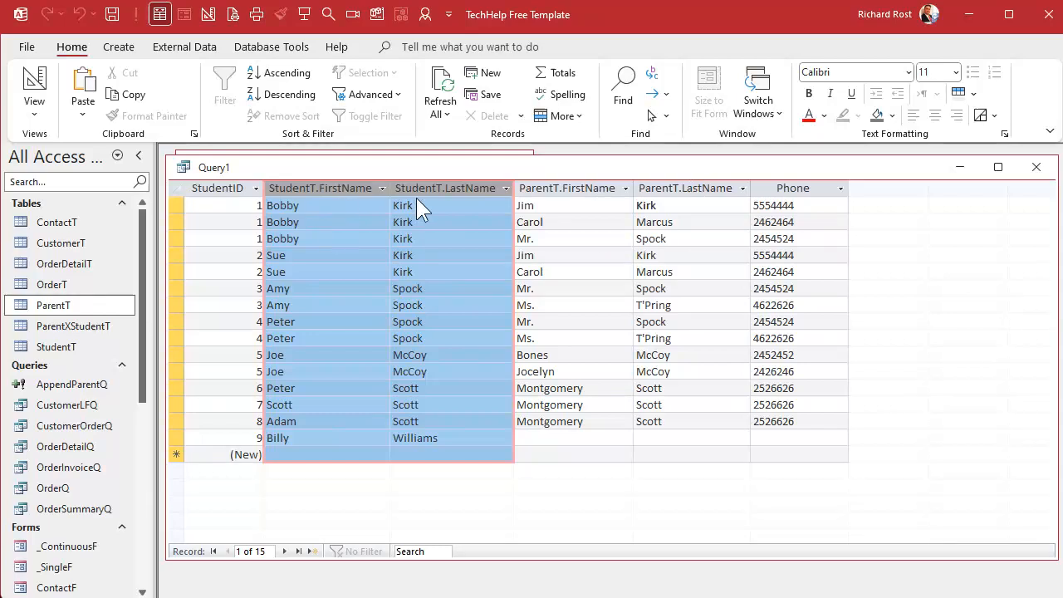
mouse_move(438, 216)
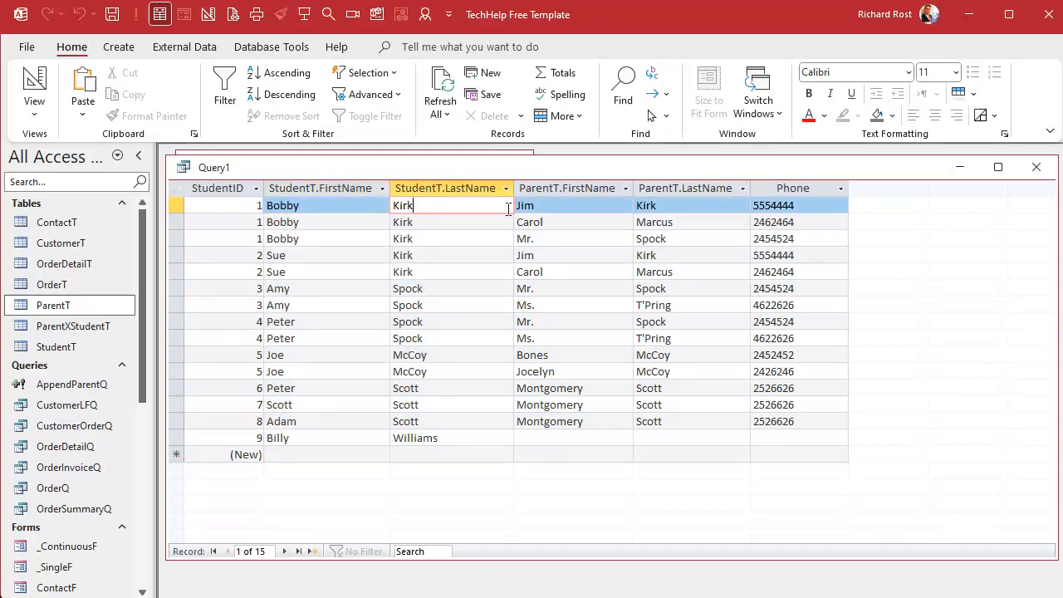
Save the outer-join query under the name StudentParentPhoneQ
left_click(319, 188)
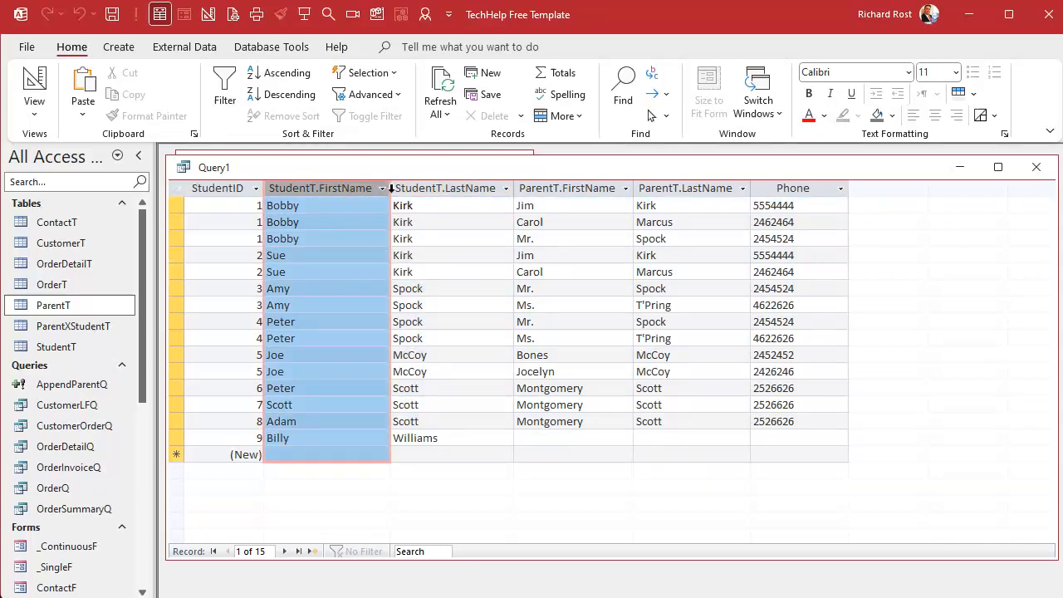
left_click(567, 187)
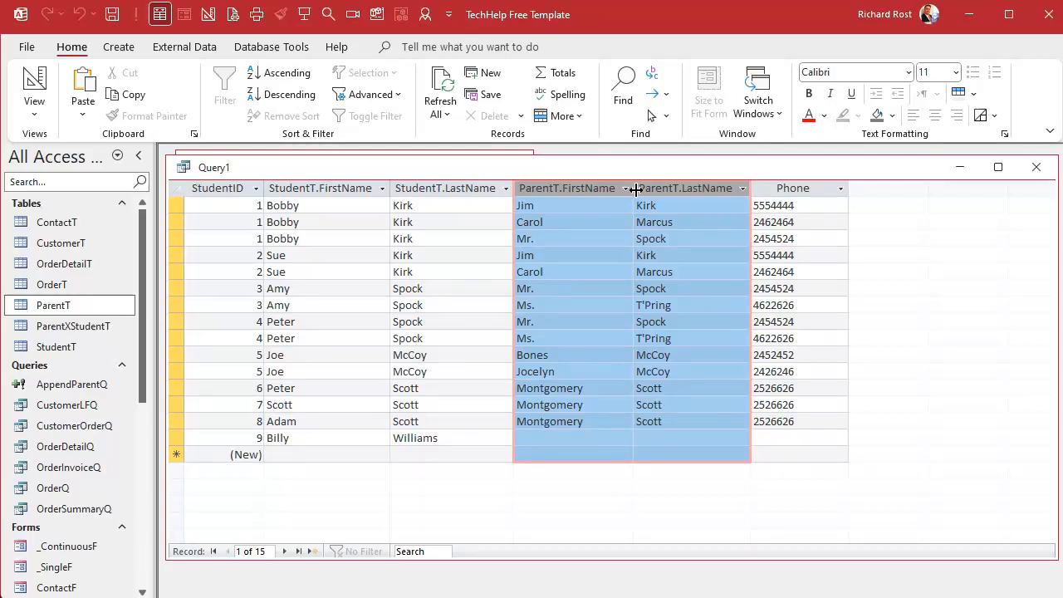
mouse_move(574, 236)
type("St")
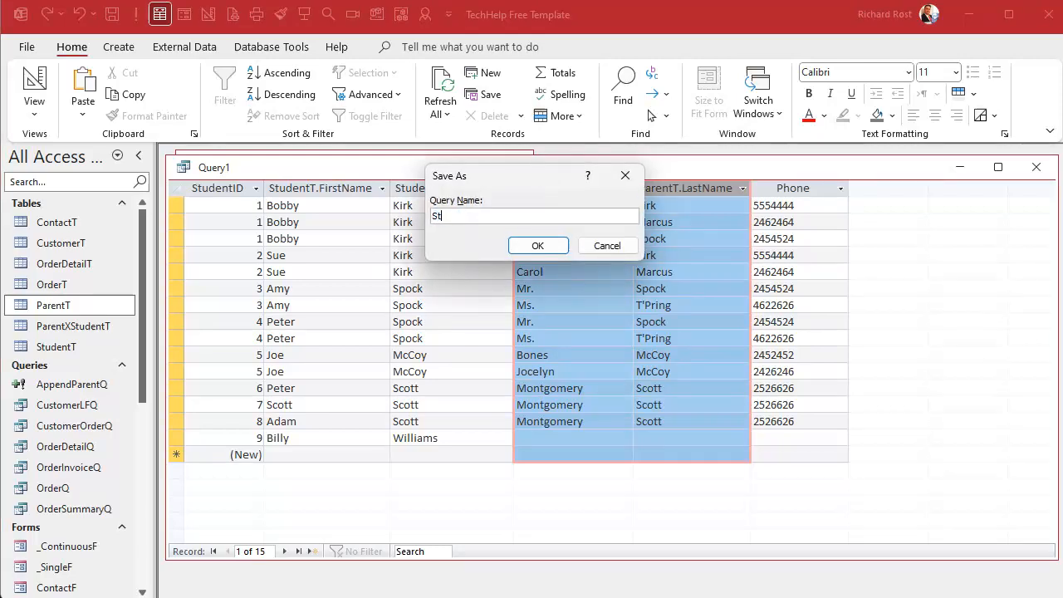
type("udentP")
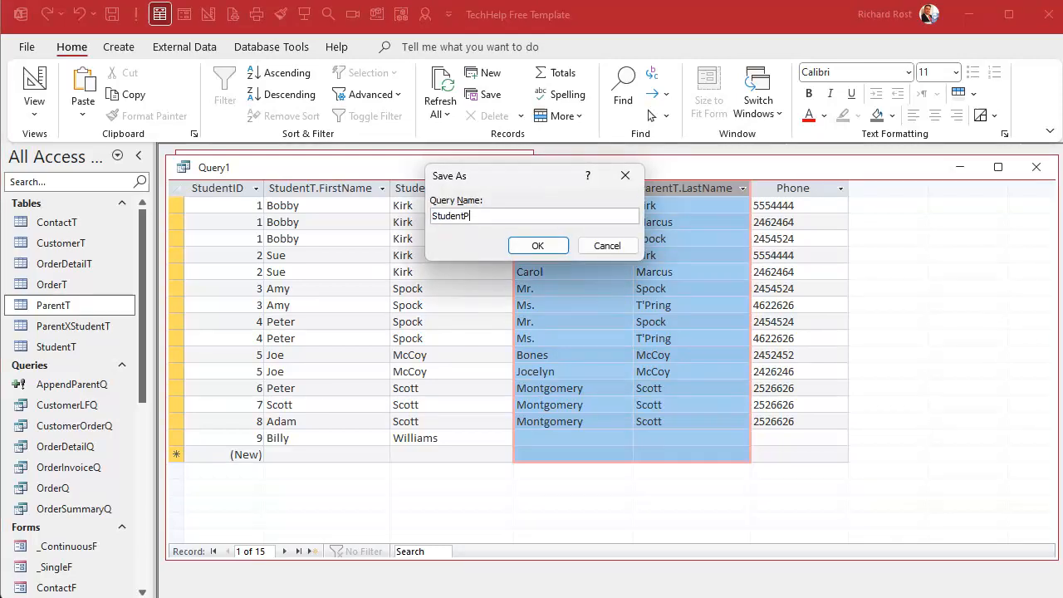
type("arentPhone")
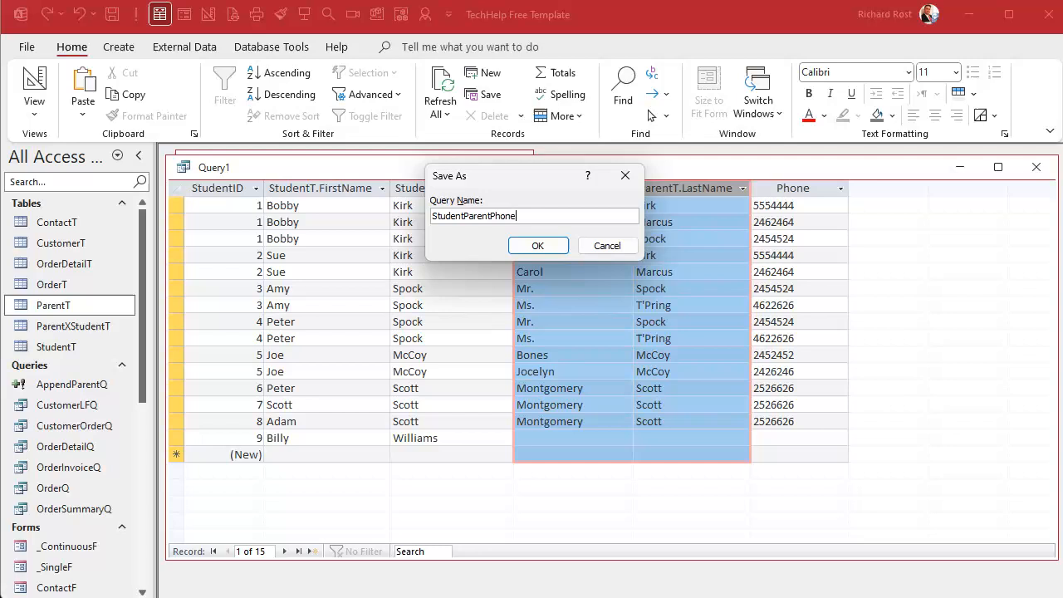
left_click(538, 246)
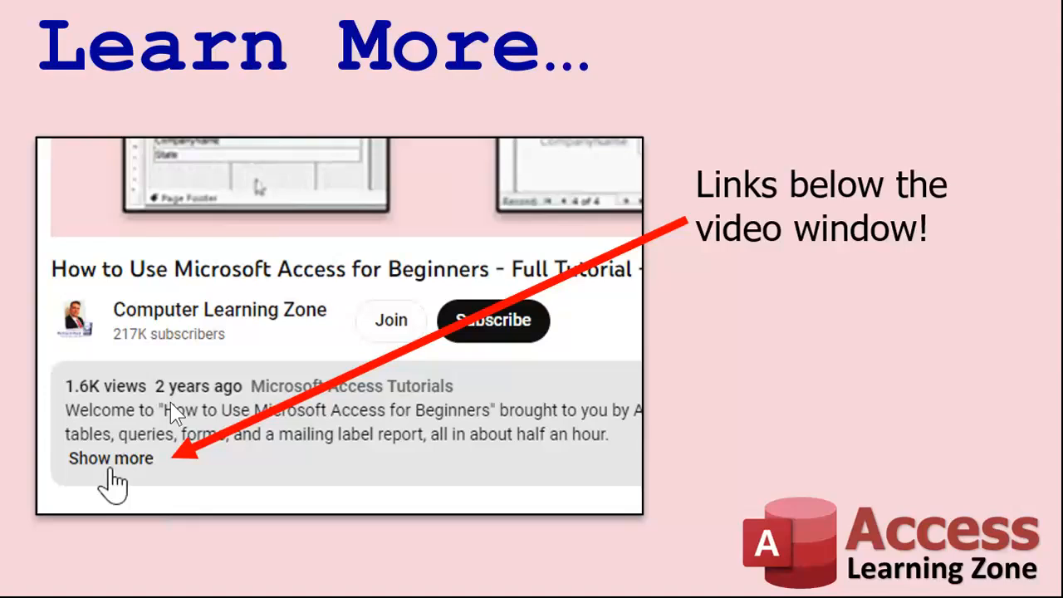
mouse_move(262, 332)
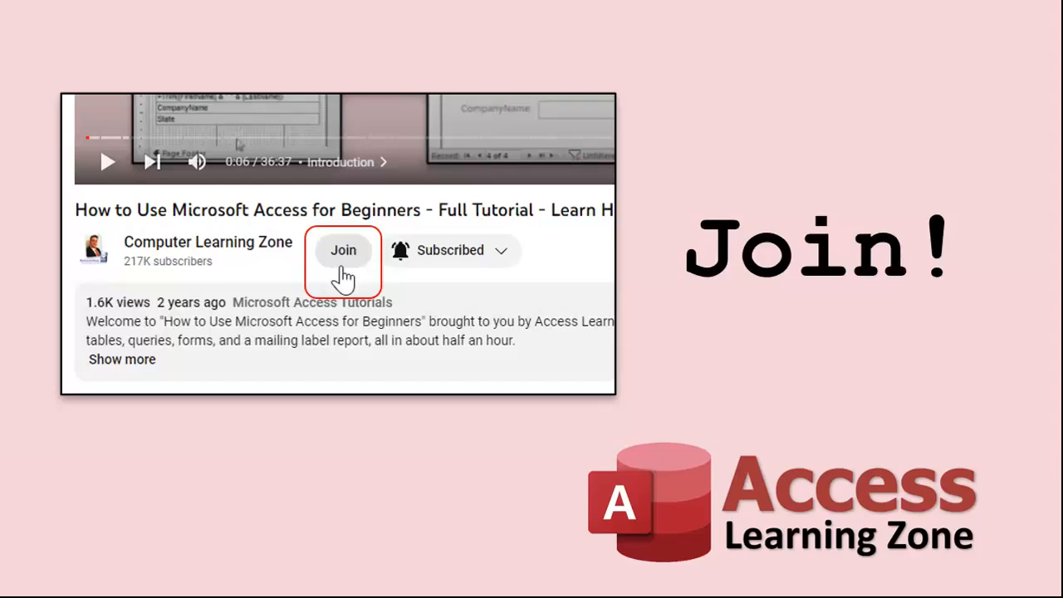
Advance the slides to the Join slide with membership tiers and prices
left_click(342, 249)
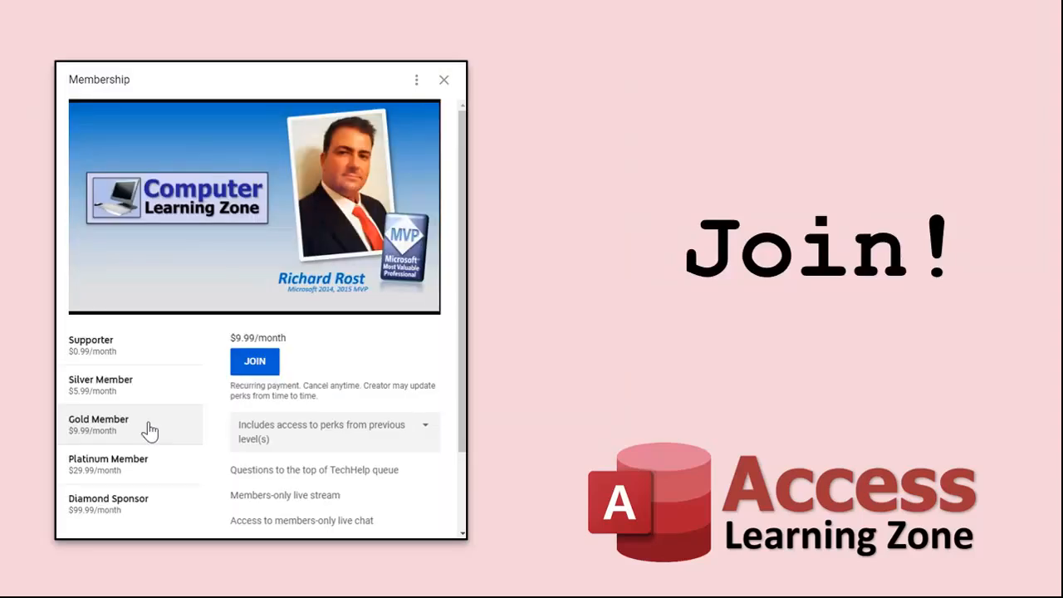